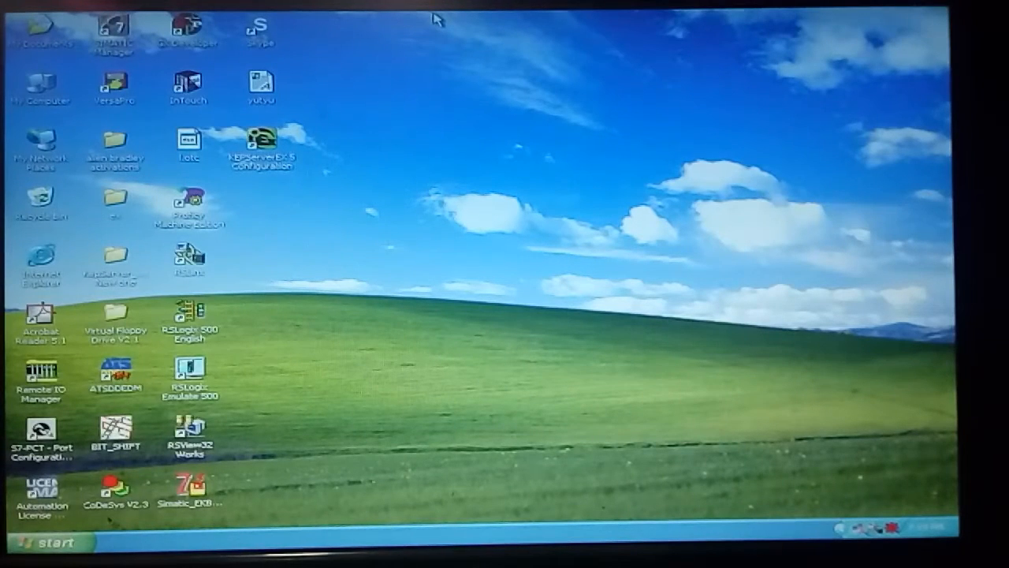
mouse_move(465, 78)
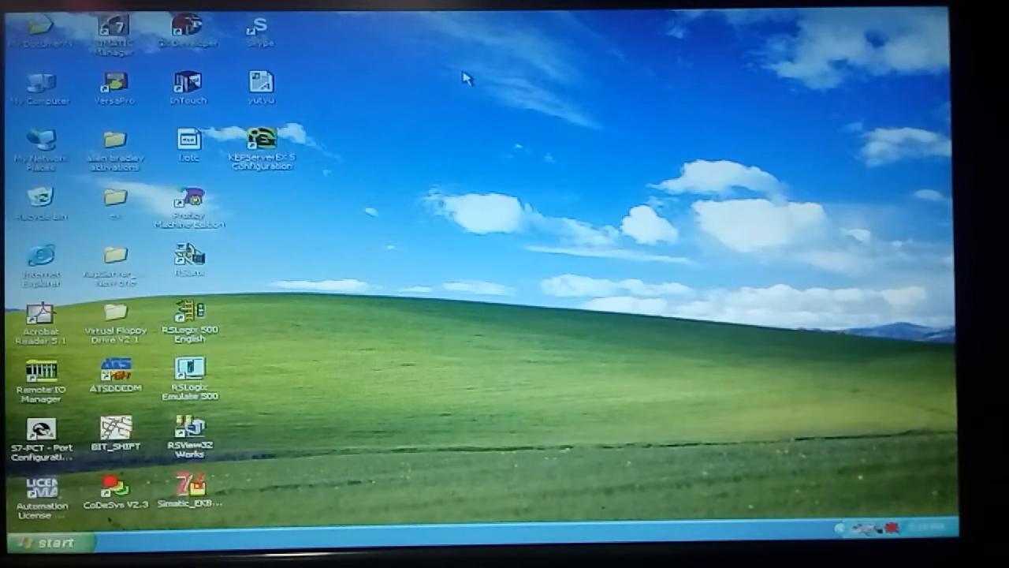
mouse_move(492, 123)
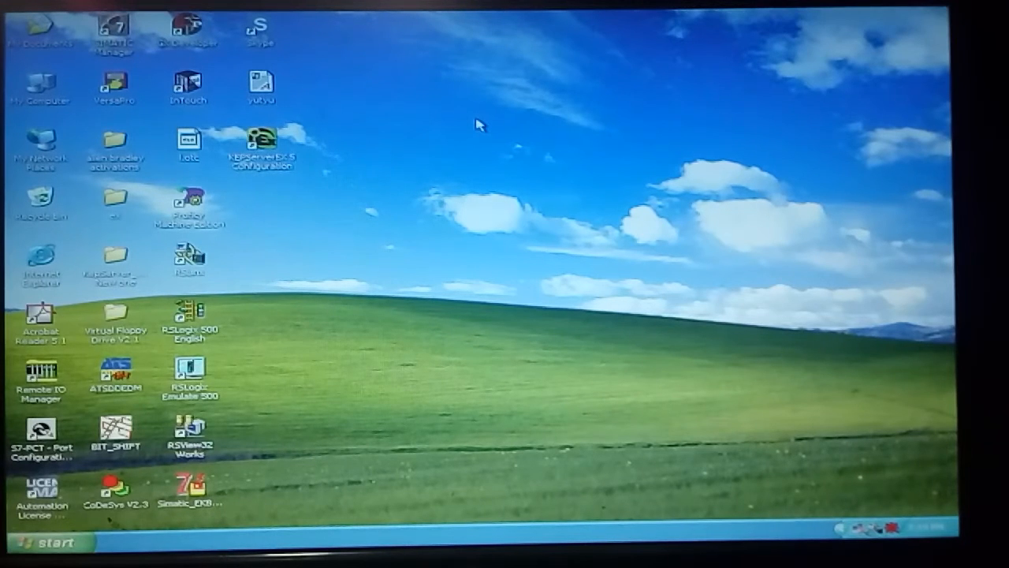
mouse_move(465, 129)
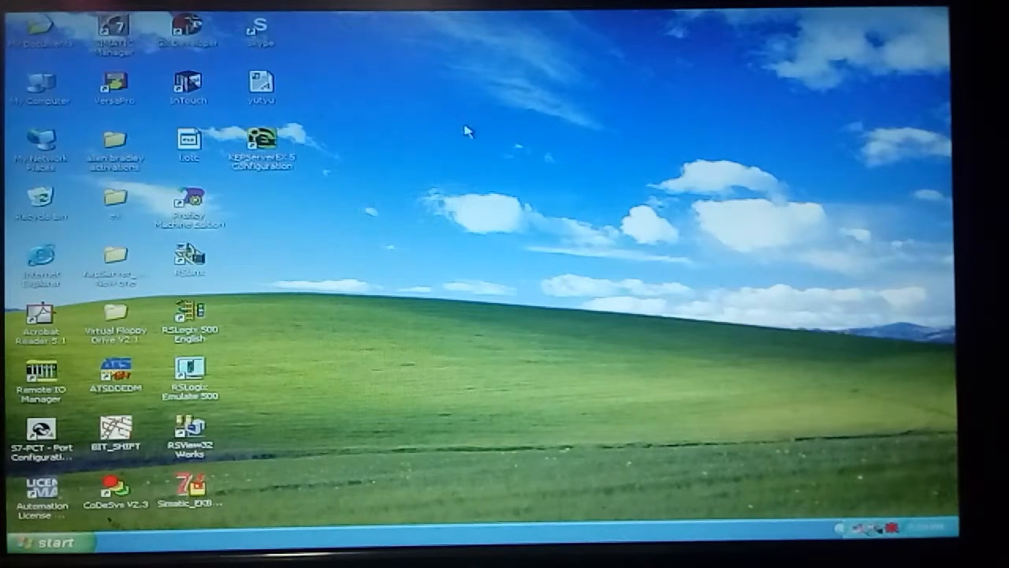
Launch SIMATIC Manager from the desktop and begin a new project named vvhk
right_click(465, 129)
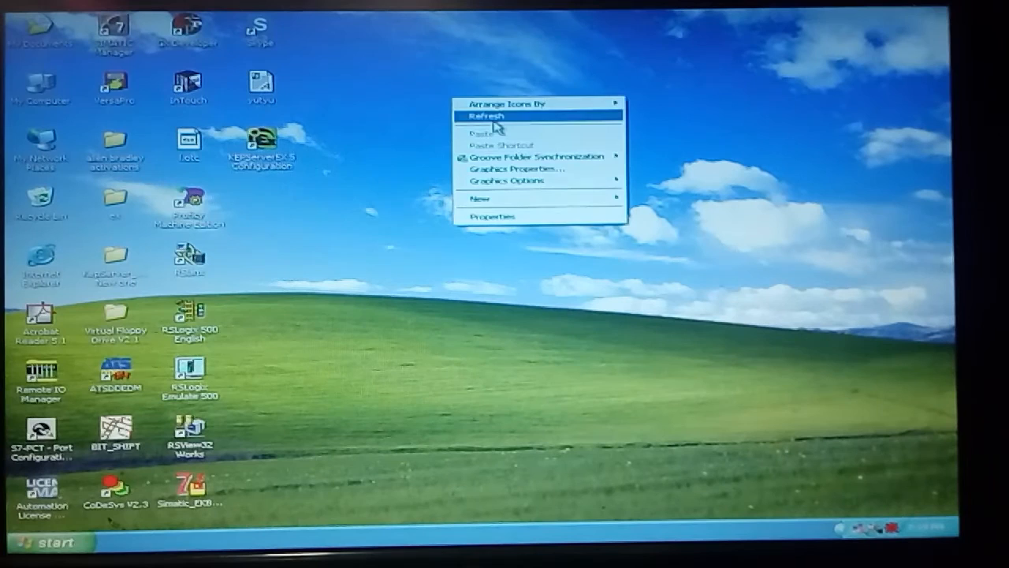
left_click(487, 117)
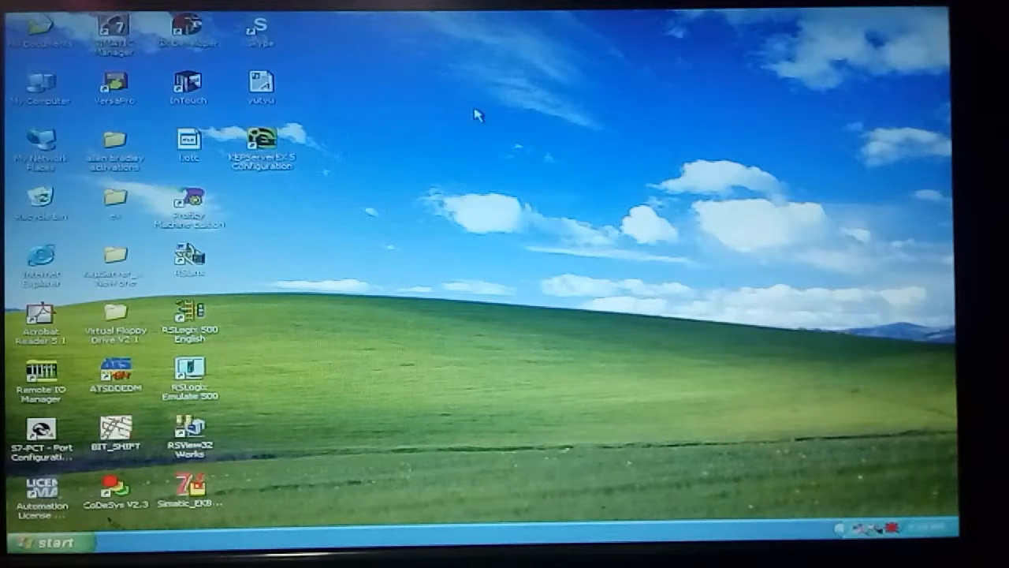
mouse_move(325, 113)
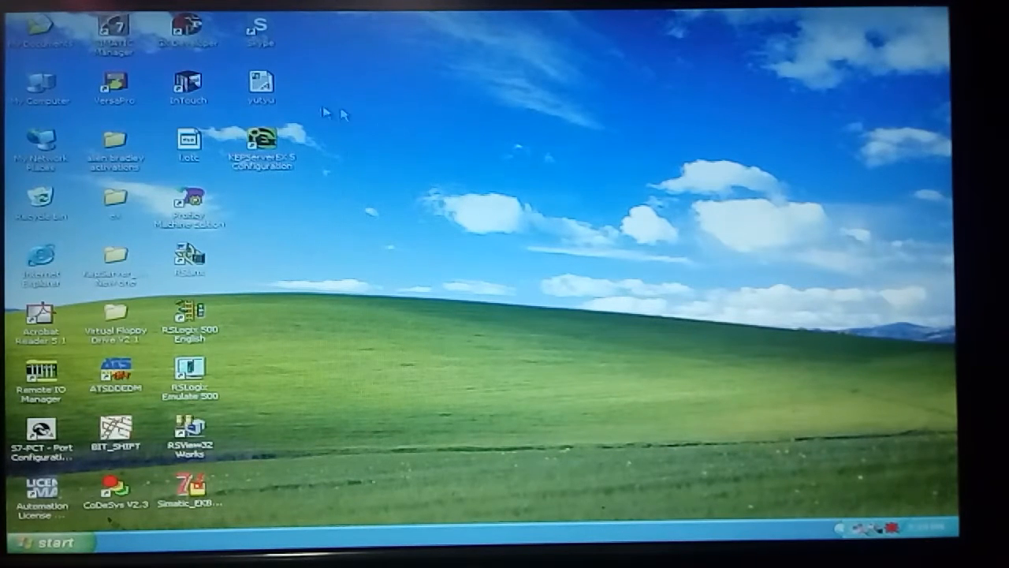
mouse_move(433, 118)
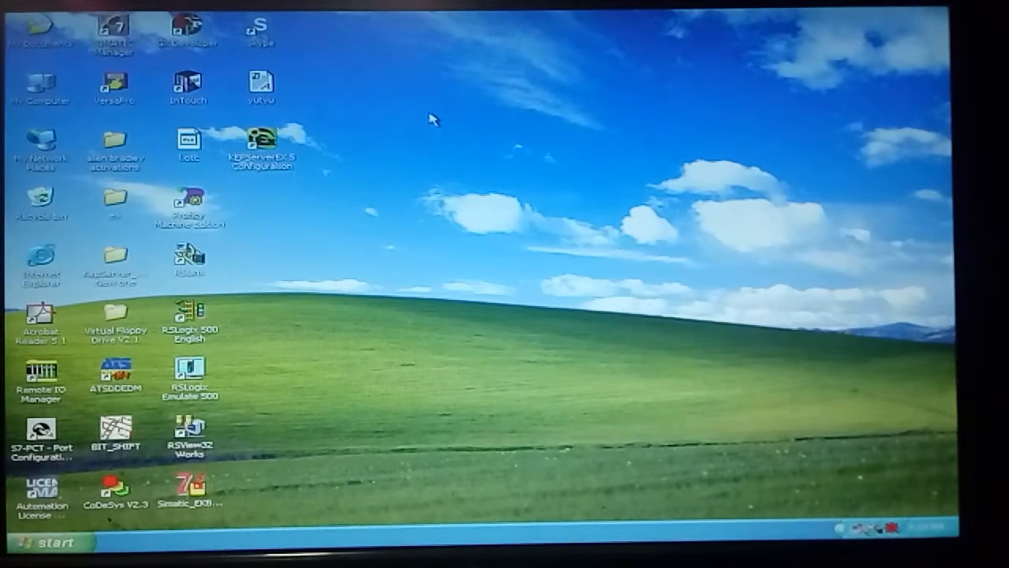
mouse_move(477, 117)
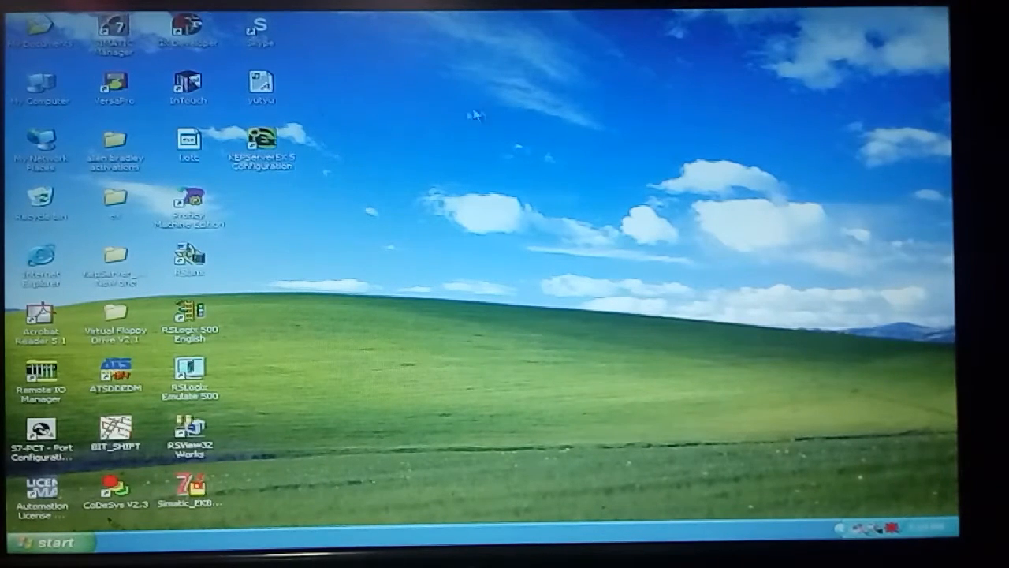
mouse_move(438, 118)
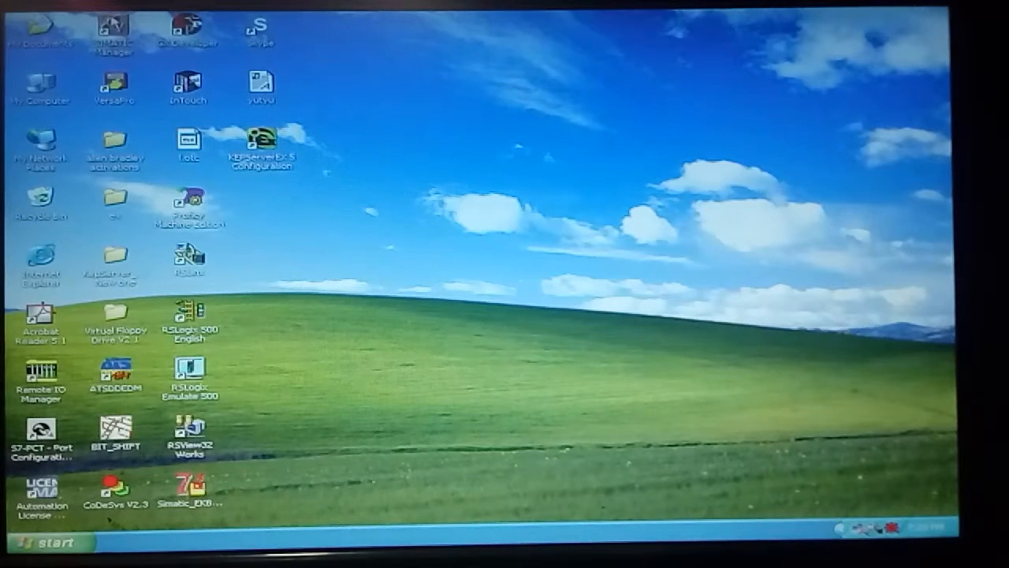
mouse_move(114, 31)
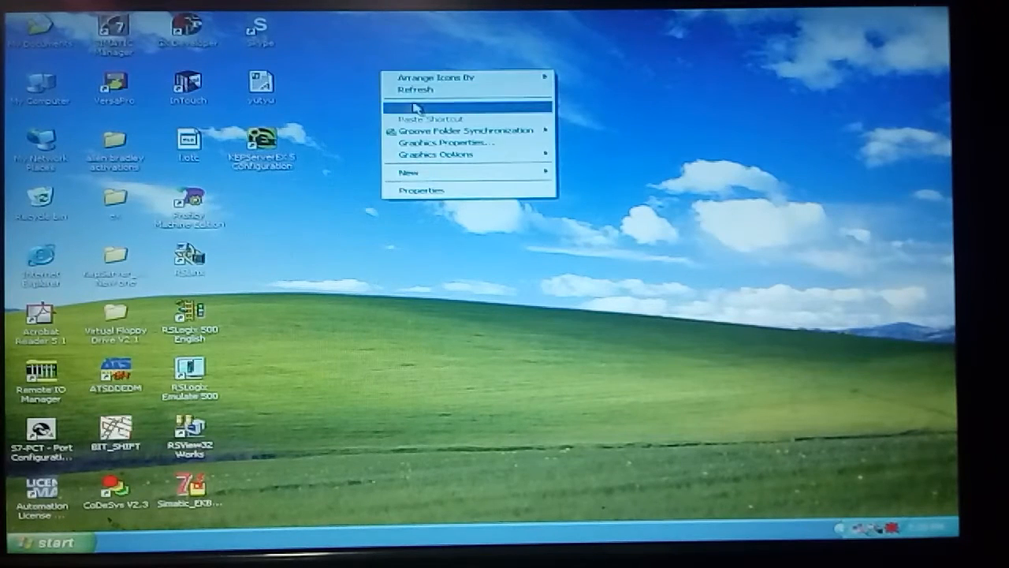
left_click(520, 97)
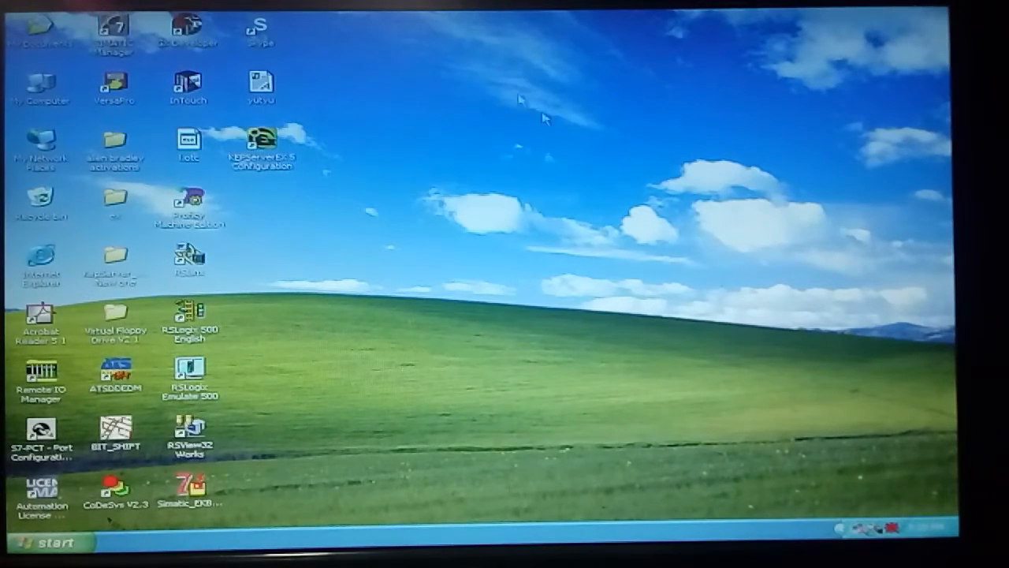
mouse_move(114, 28)
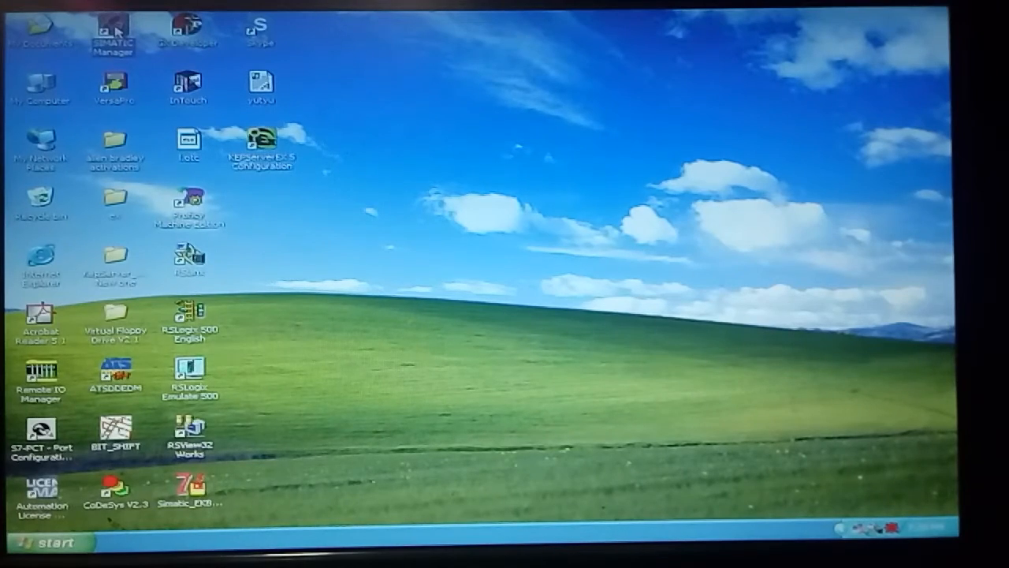
double_click(112, 31)
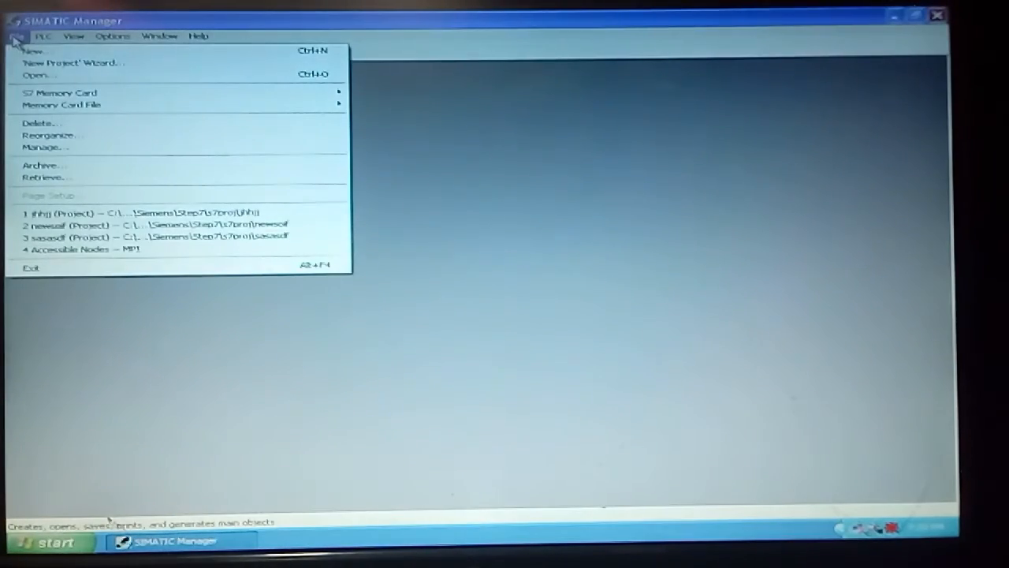
left_click(31, 51)
type("vvhk")
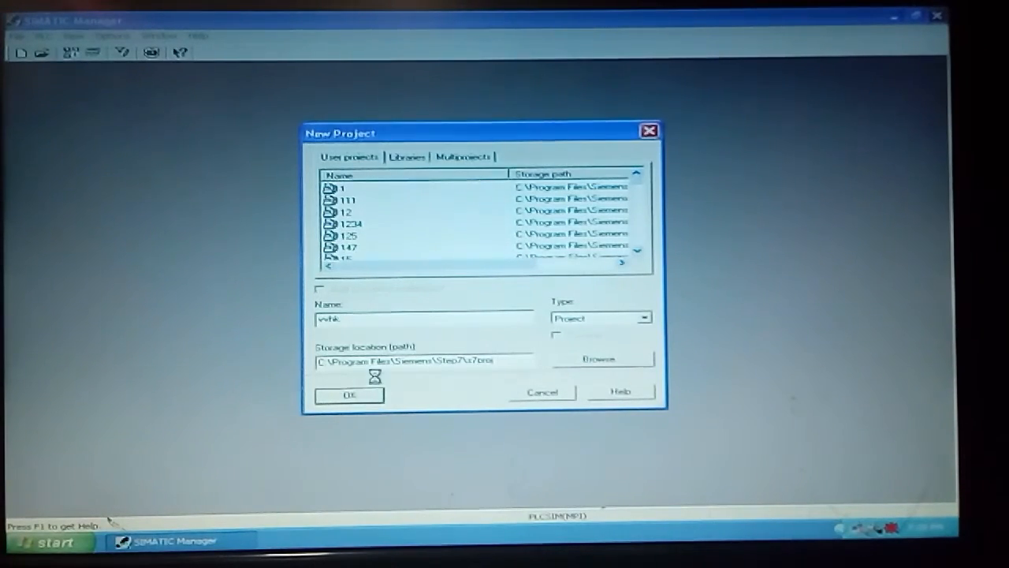
Confirm creation of project vvhk and insert an S7 Program into it
left_click(349, 394)
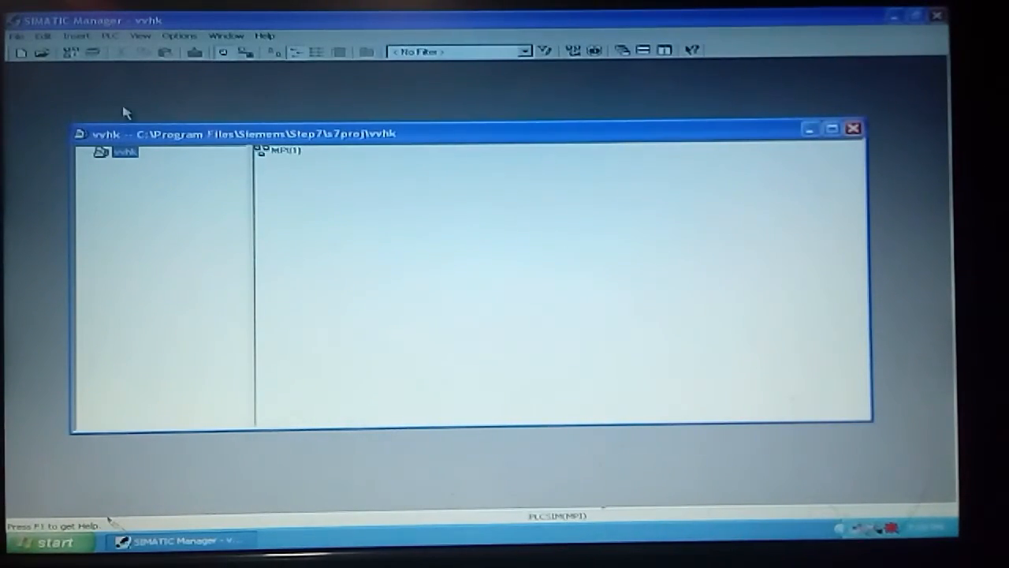
left_click(75, 36)
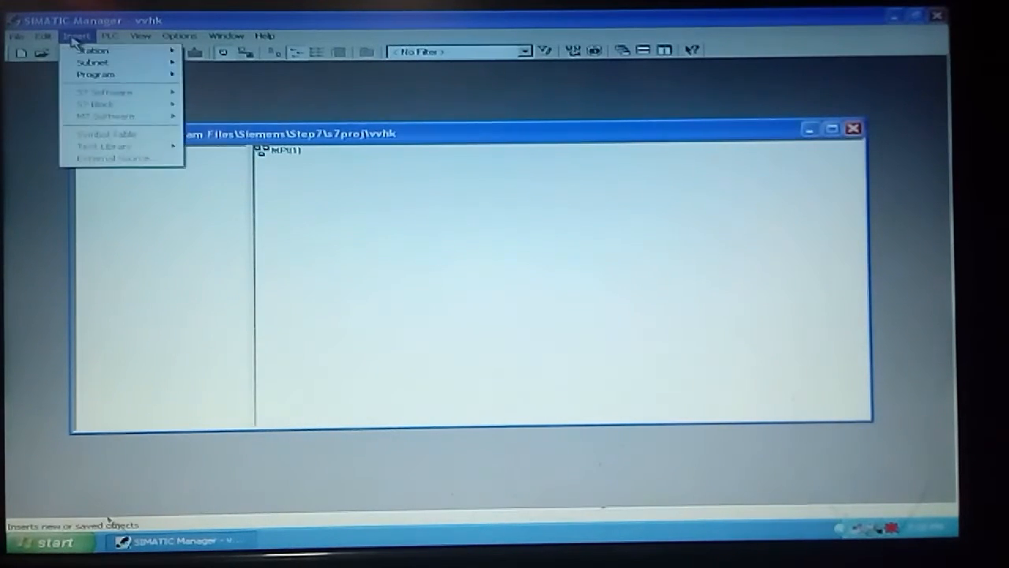
mouse_move(92, 49)
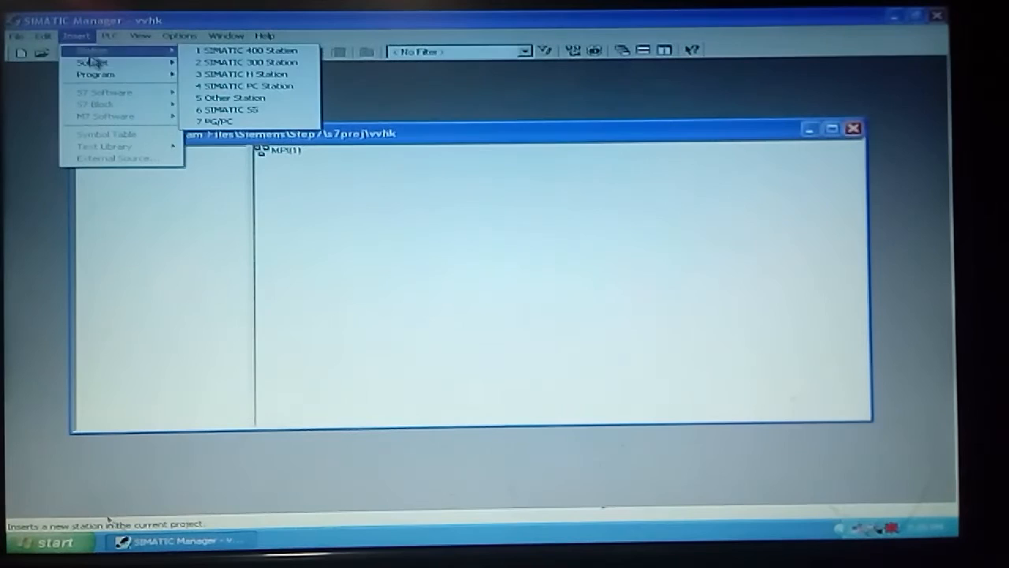
mouse_move(97, 75)
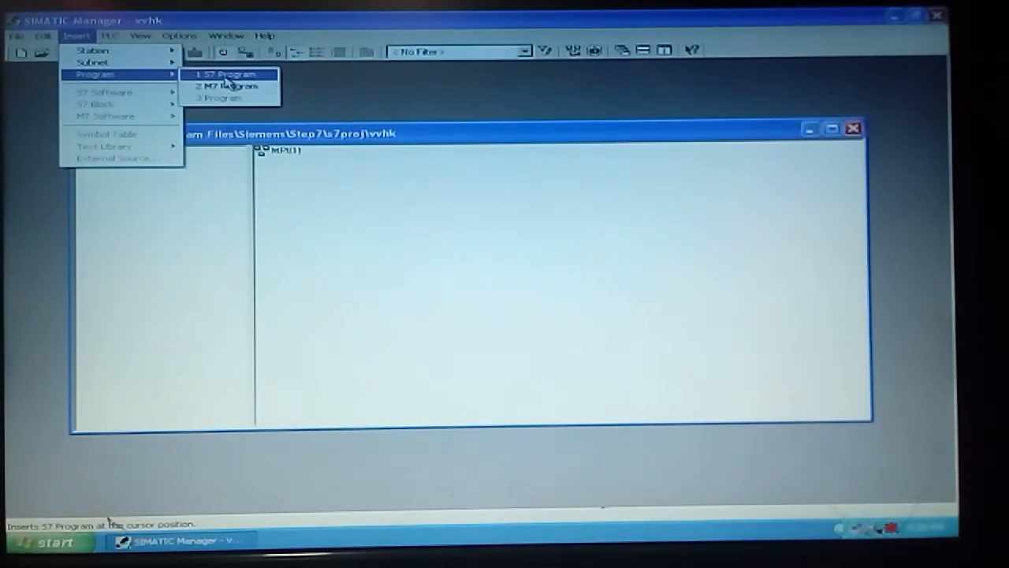
left_click(223, 74)
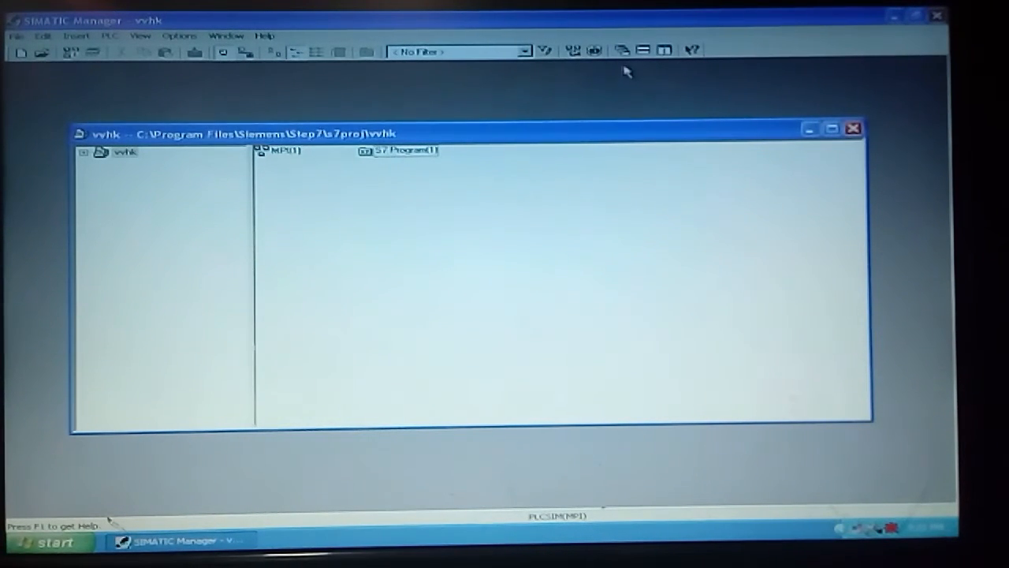
mouse_move(595, 50)
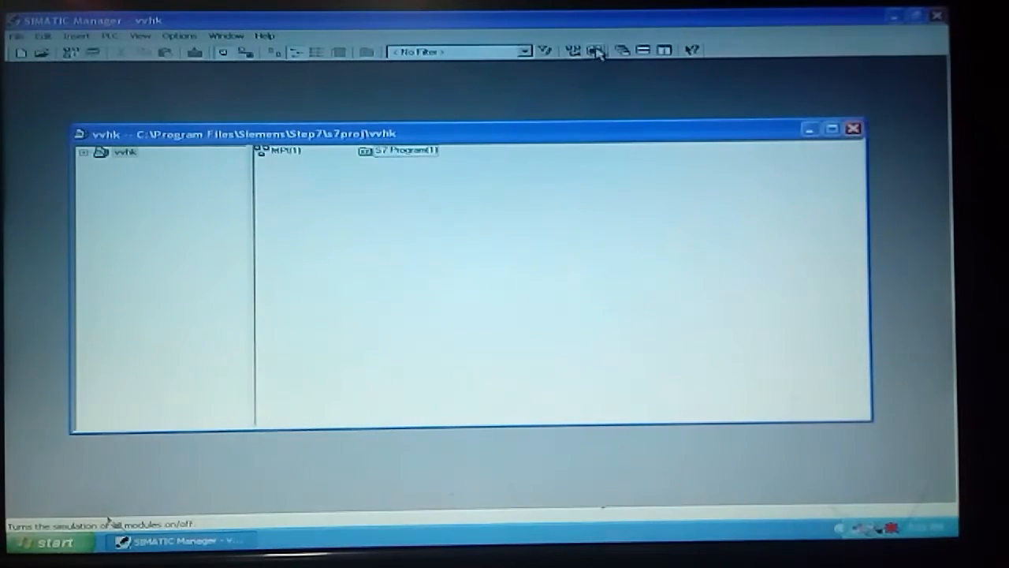
Start S7-PLCSIM via Options > Simulate Modules and open the S7 Program's Blocks folder
left_click(180, 35)
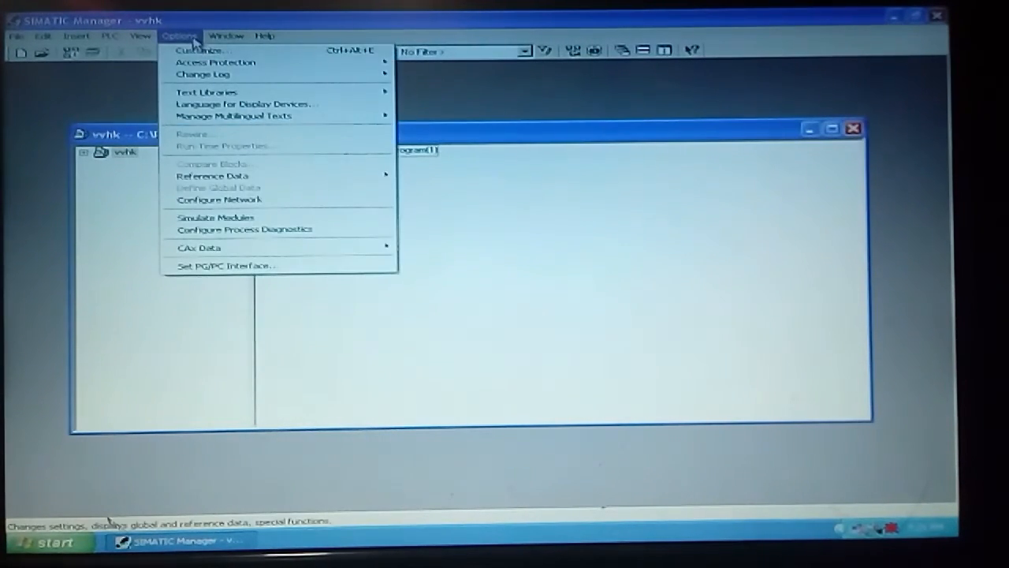
mouse_move(221, 218)
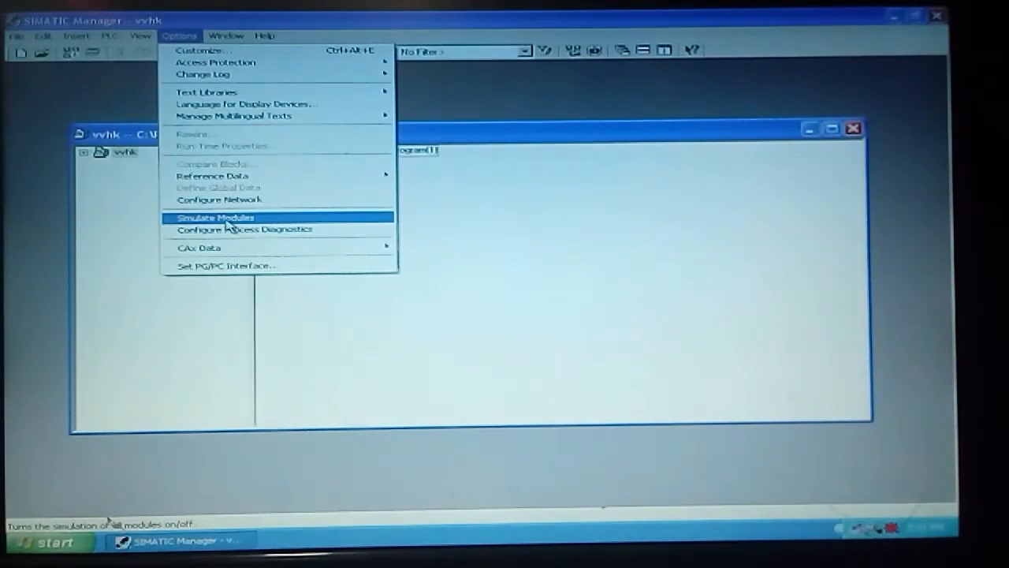
left_click(214, 218)
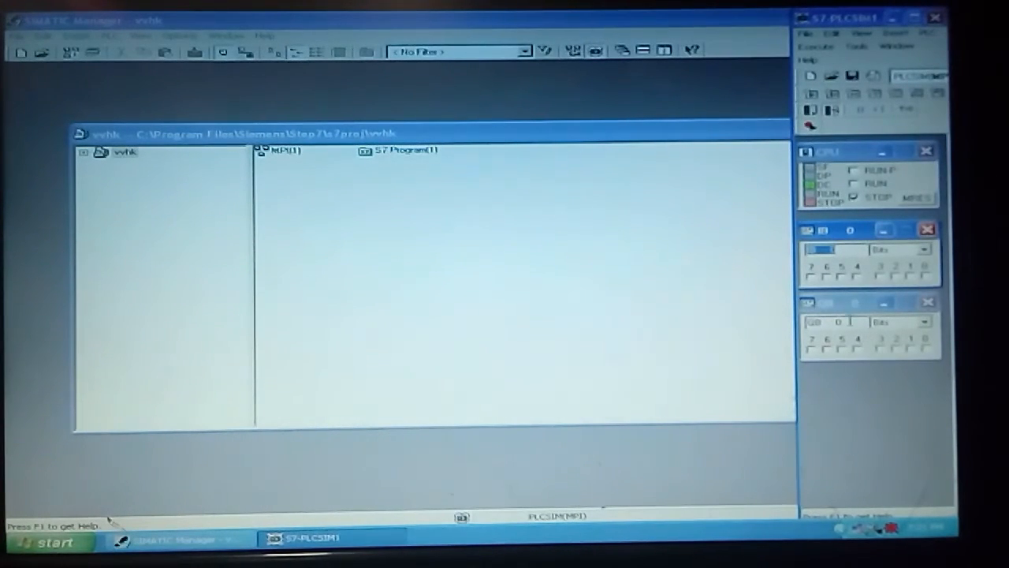
left_click(836, 301)
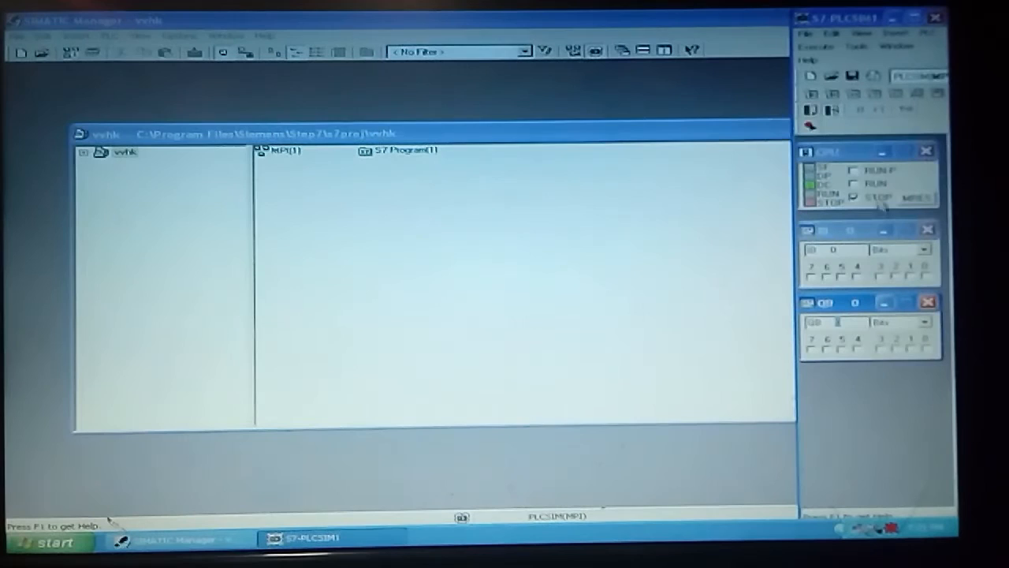
left_click(855, 183)
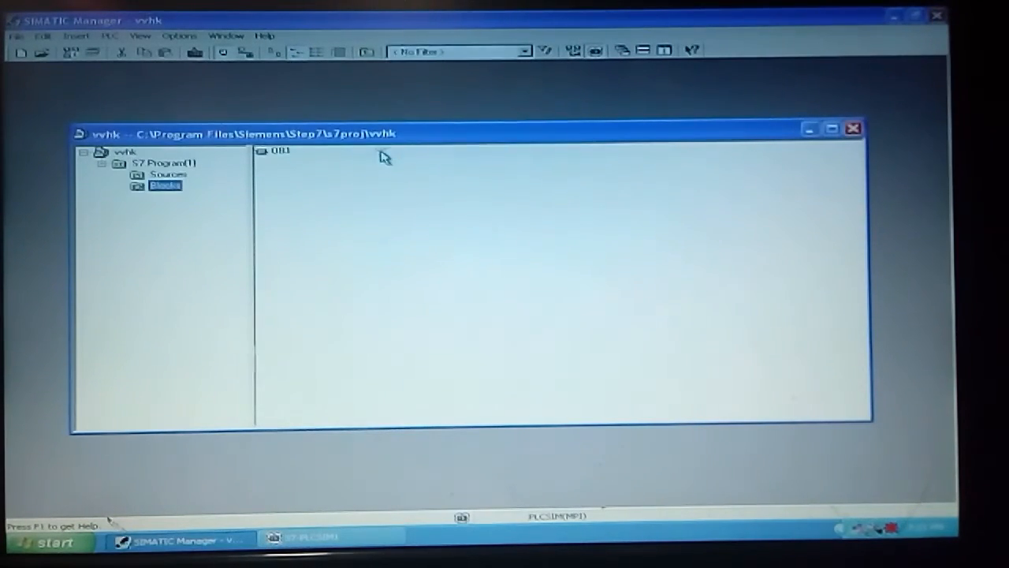
Accept OB1's properties with LAD as language and open OB1 in the ladder editor
double_click(280, 150)
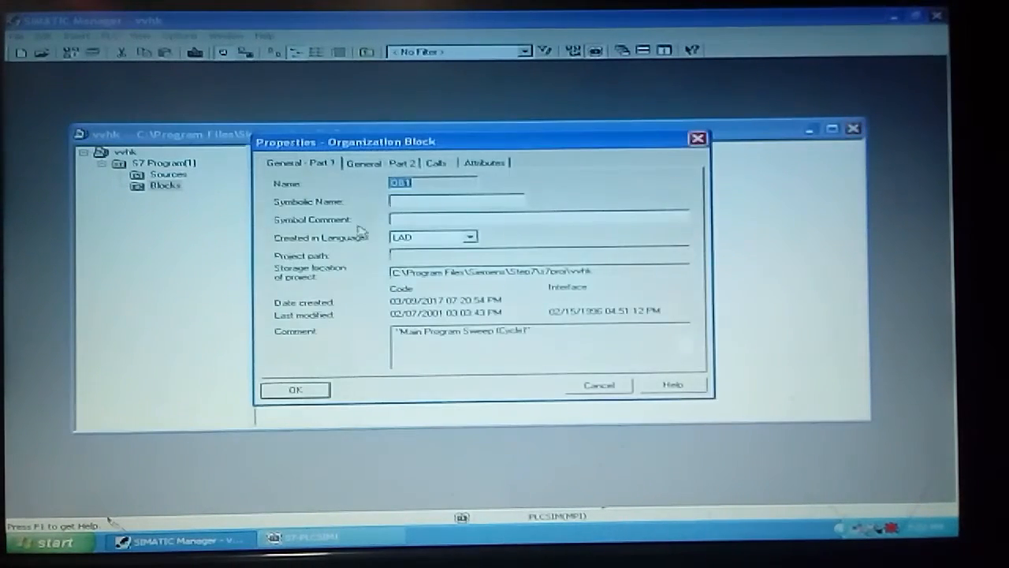
left_click(293, 389)
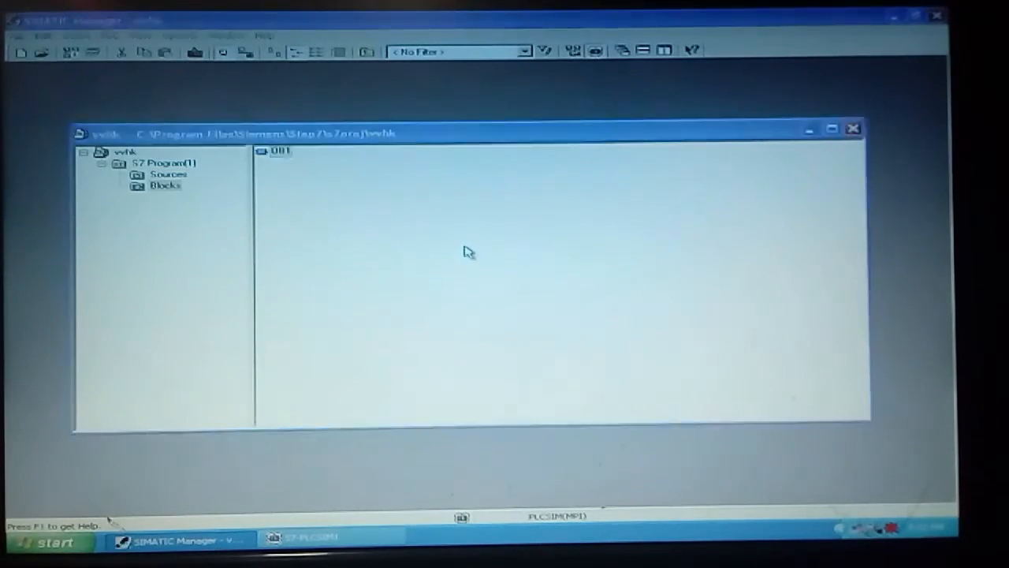
double_click(278, 152)
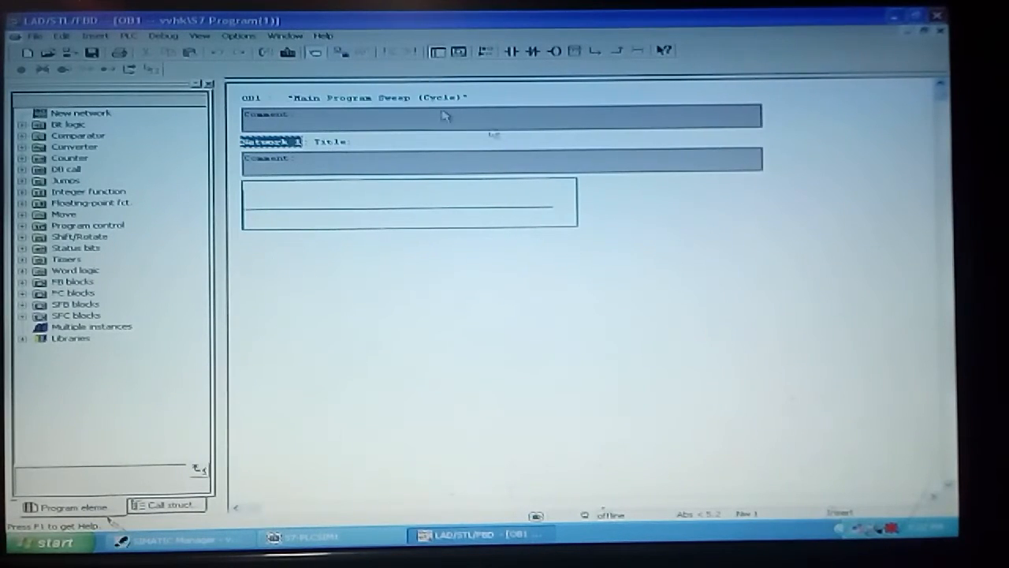
mouse_move(347, 217)
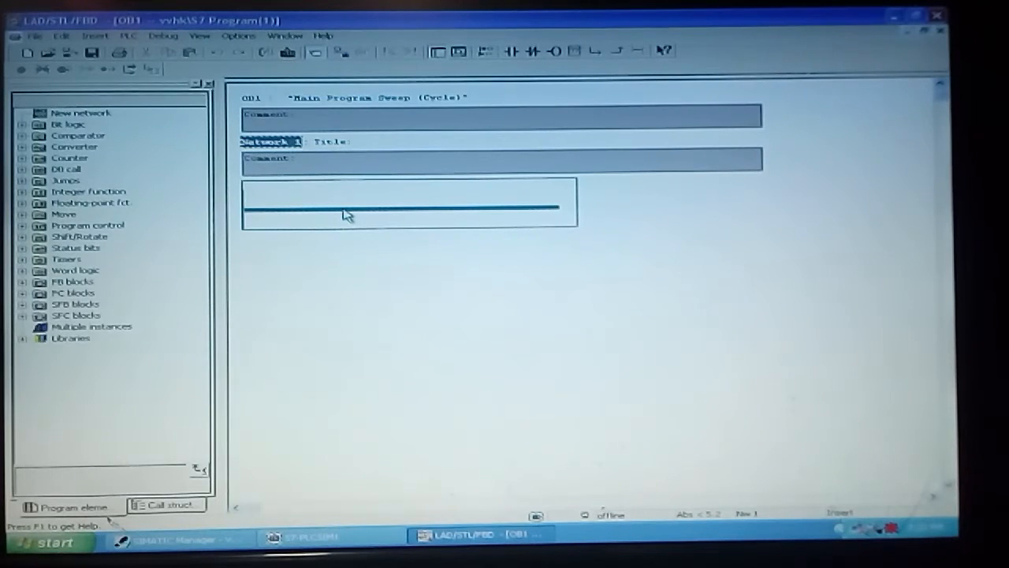
mouse_move(517, 50)
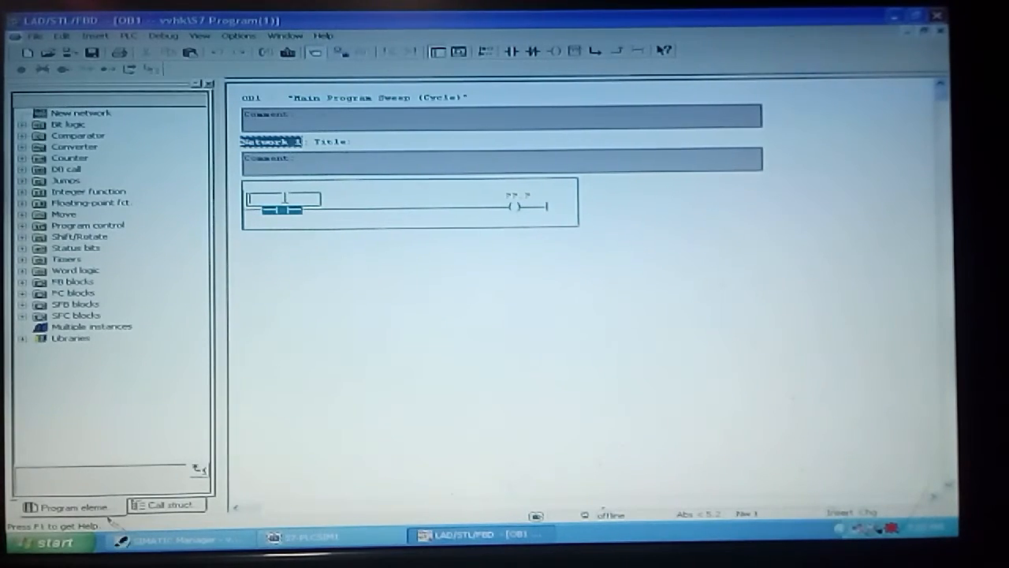
Address the network's output coil as Q0.0, alongside contact I0.0
left_click(280, 198)
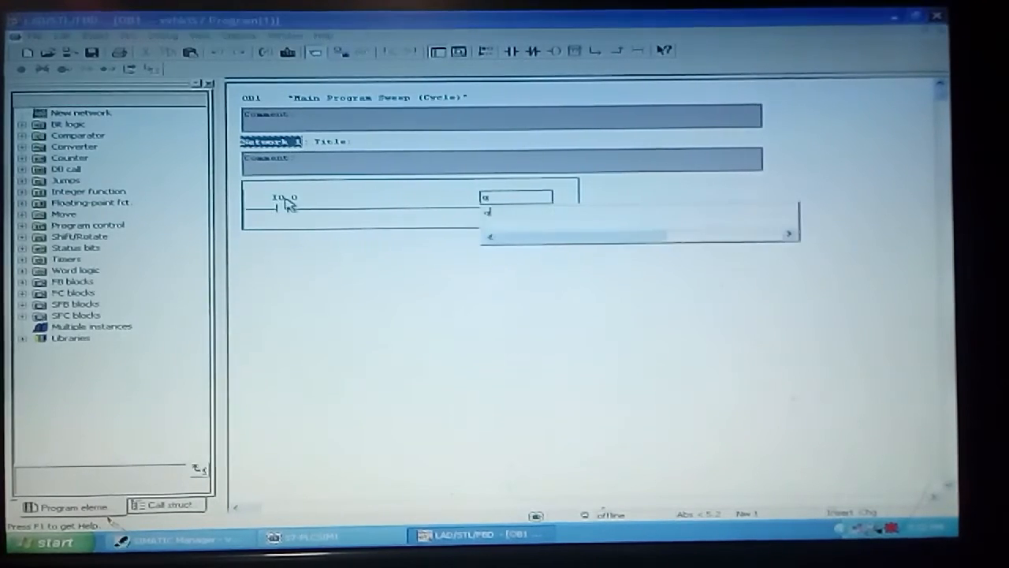
type("q0.")
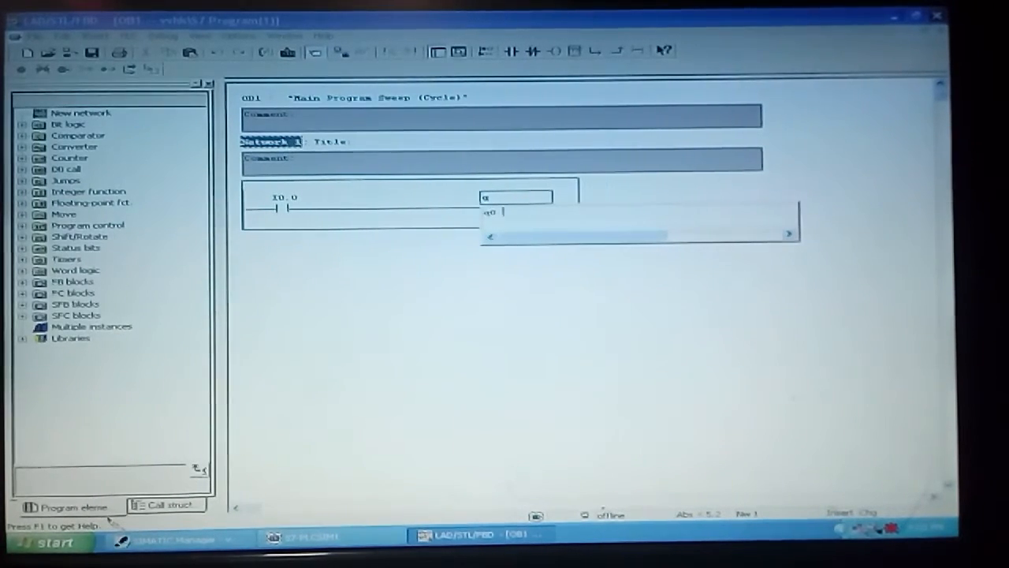
key("Return")
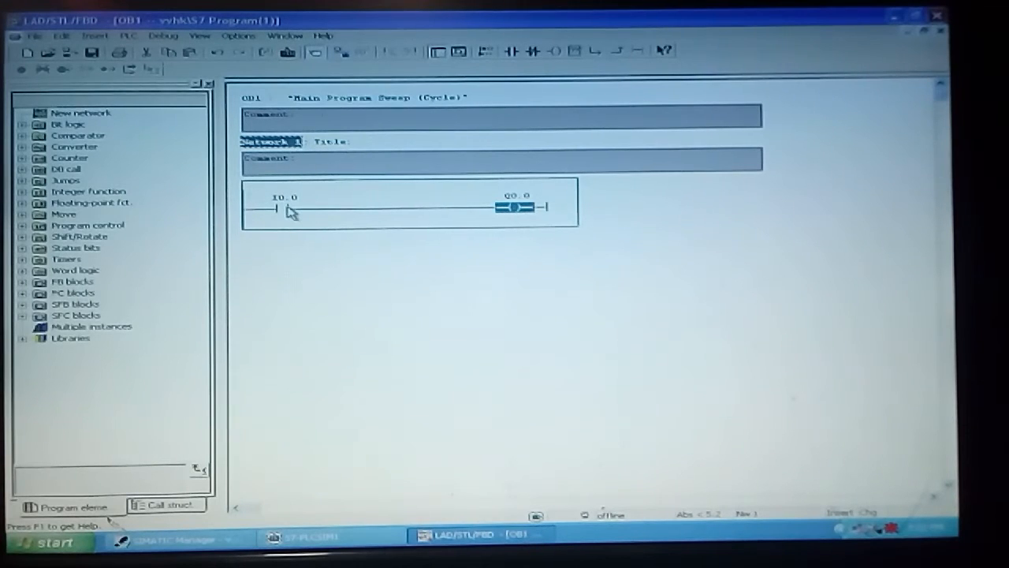
mouse_move(461, 213)
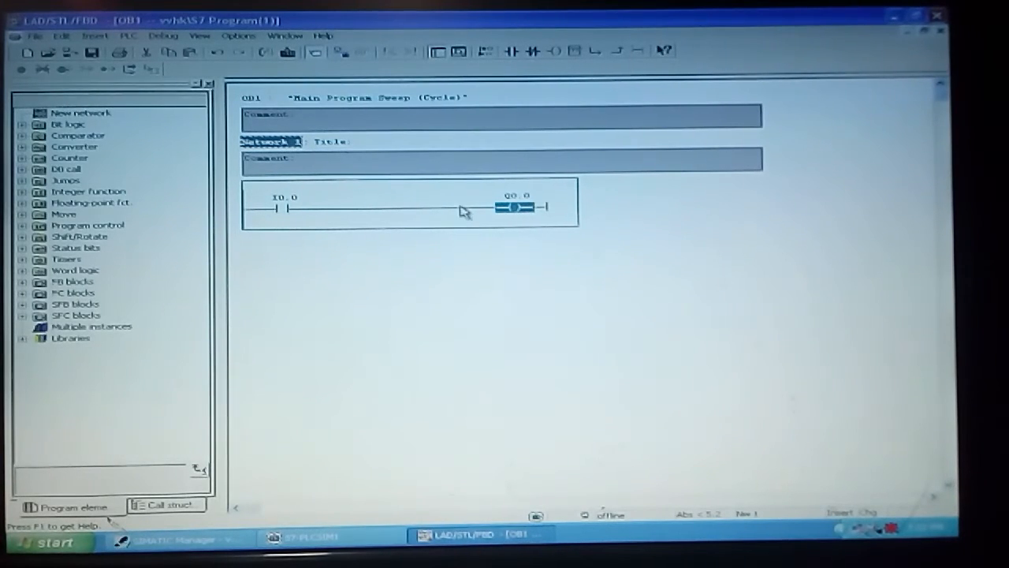
Assign the I0.0 contact the symbol "switch" via its context options
right_click(276, 206)
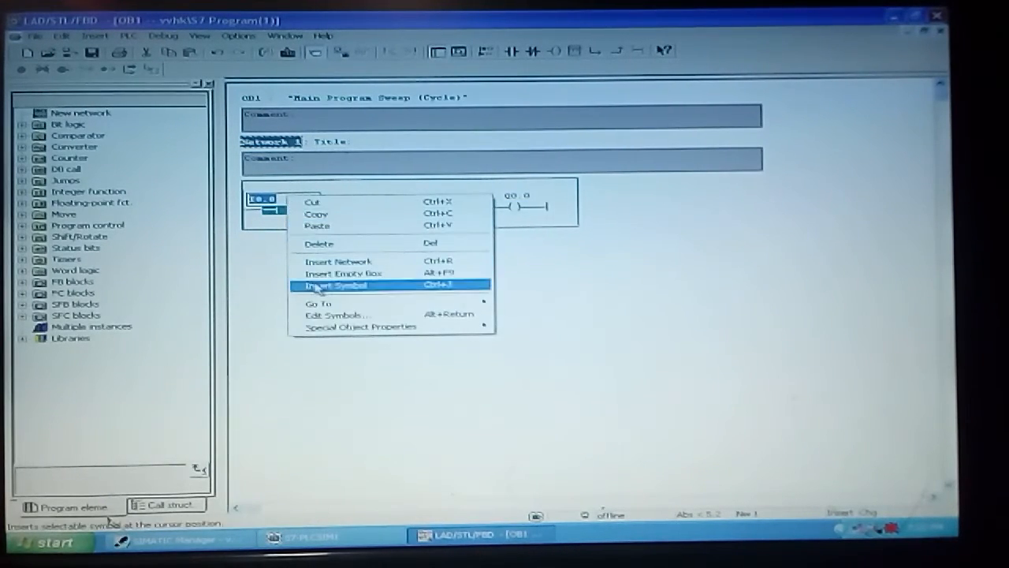
mouse_move(318, 243)
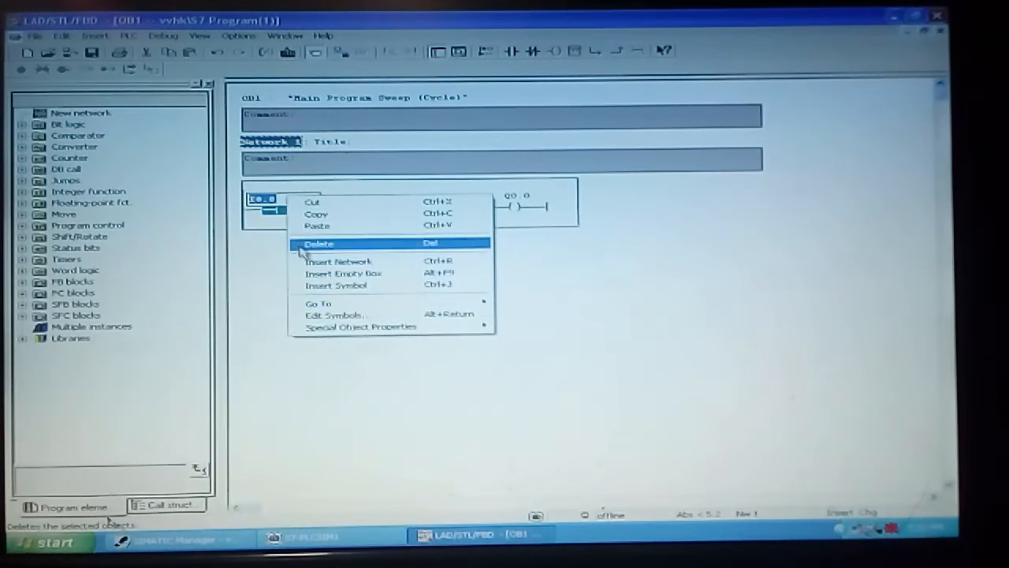
mouse_move(276, 206)
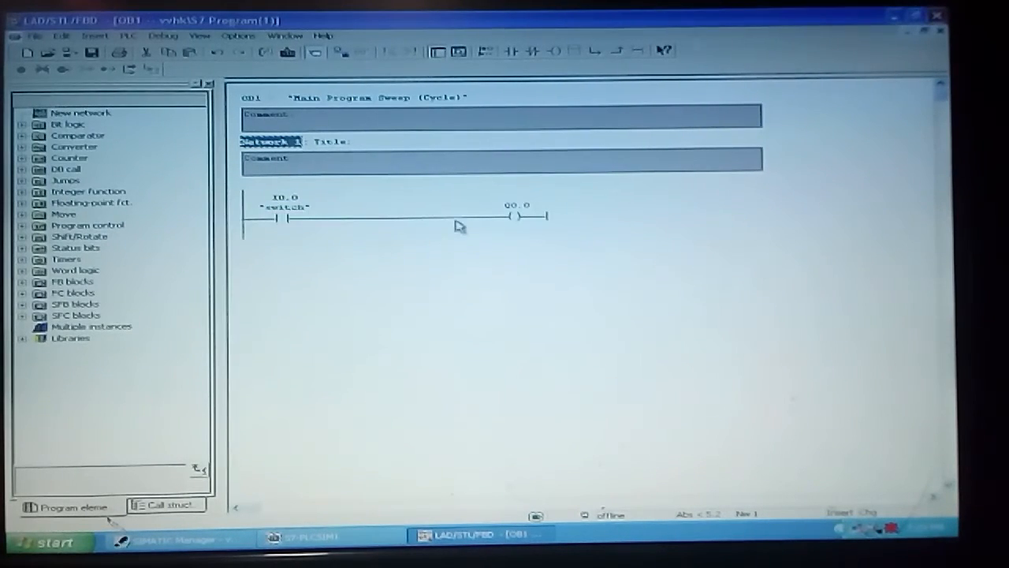
mouse_move(291, 217)
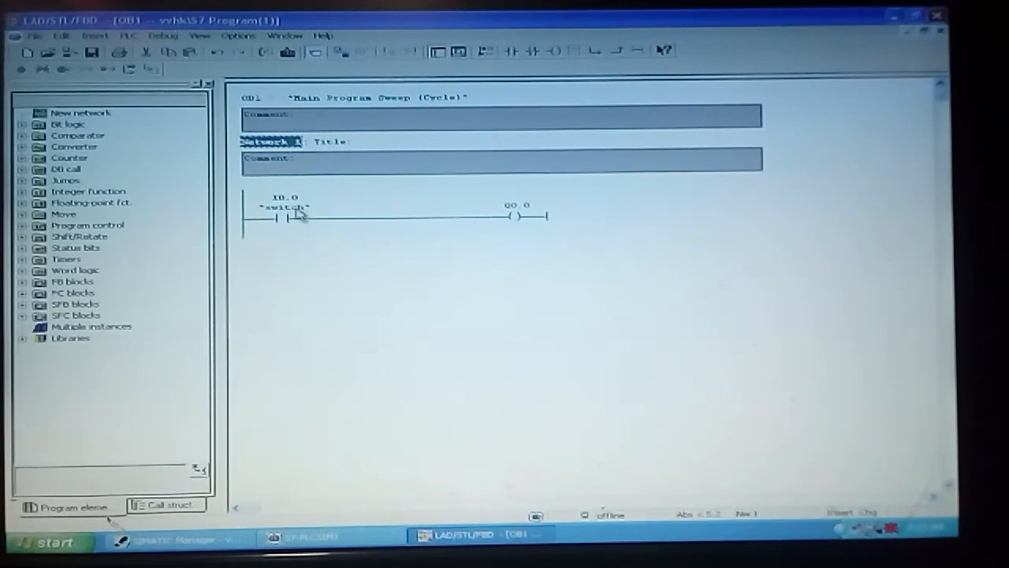
right_click(517, 208)
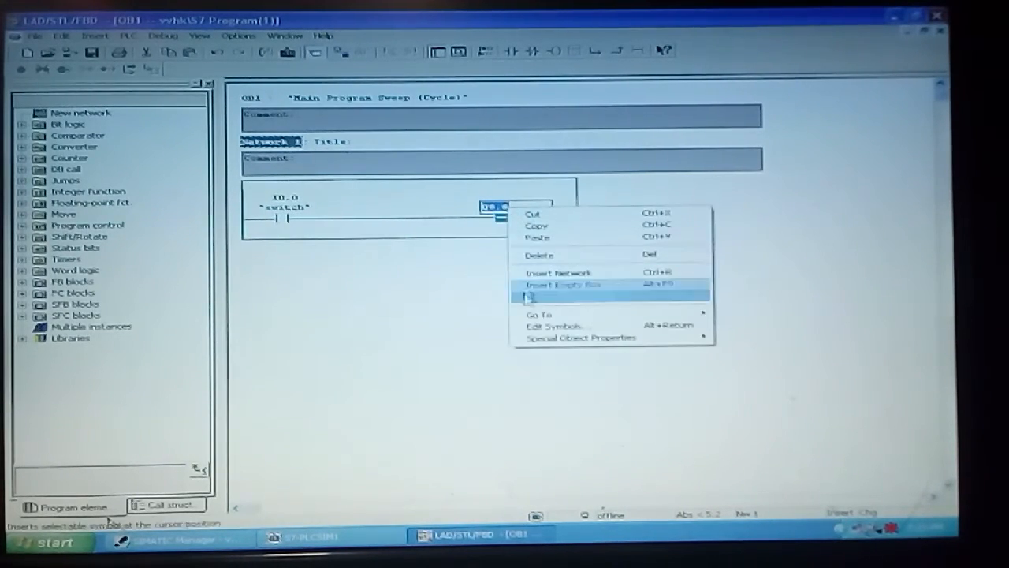
Assign the Q0.0 coil the symbol "lamp" in the symbol table and apply it
left_click(551, 325)
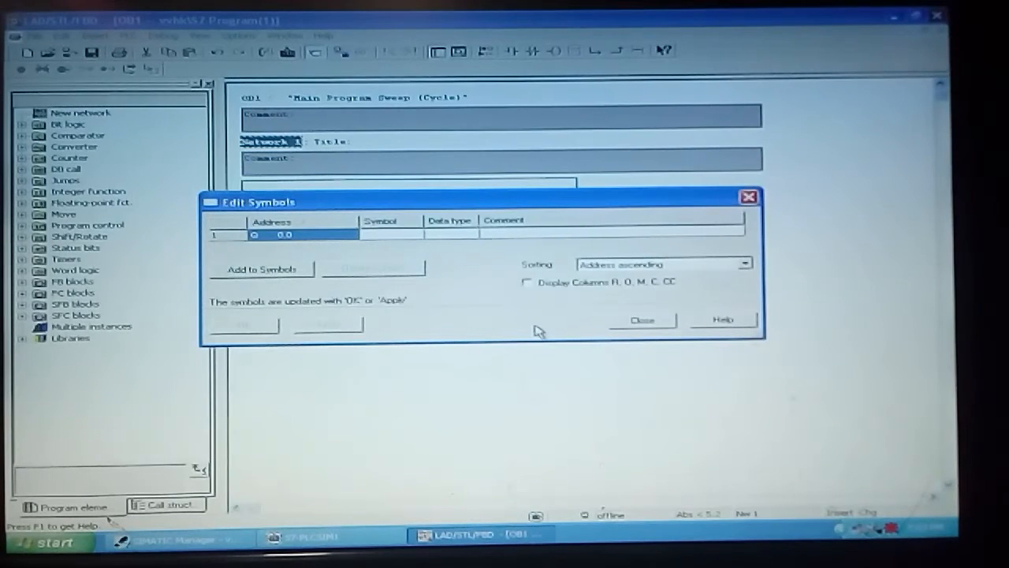
left_click(387, 234)
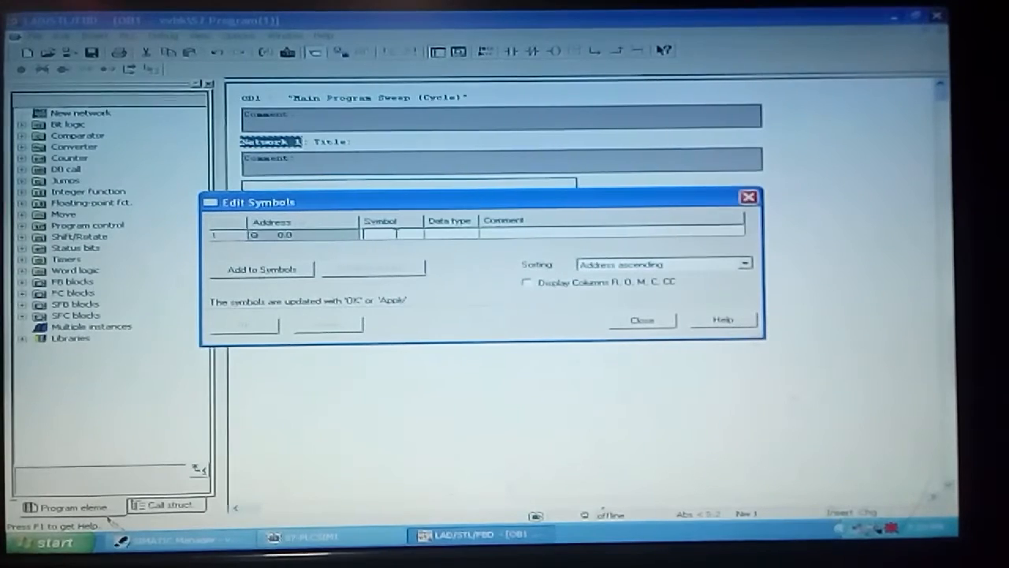
left_click(386, 233)
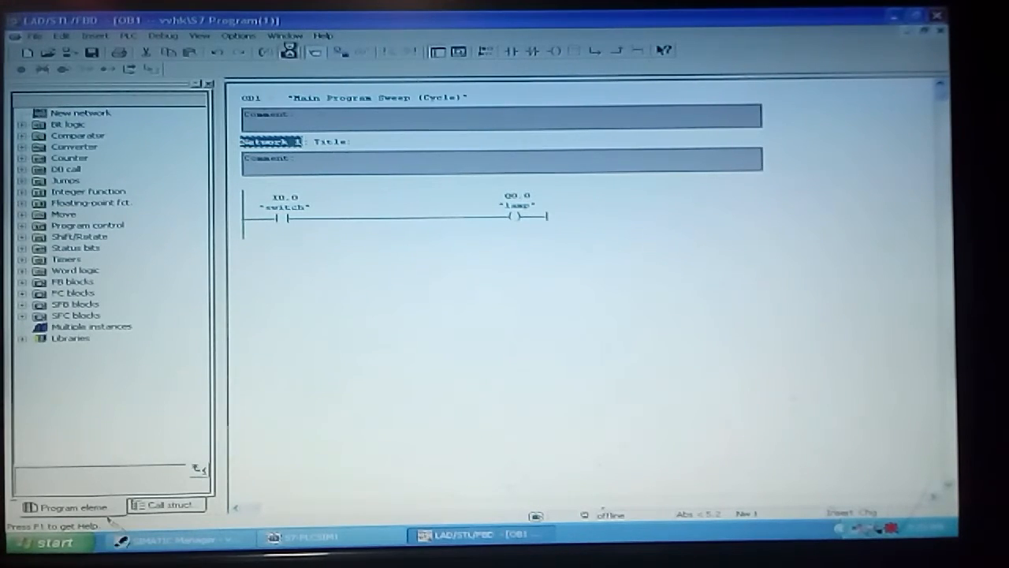
left_click(290, 50)
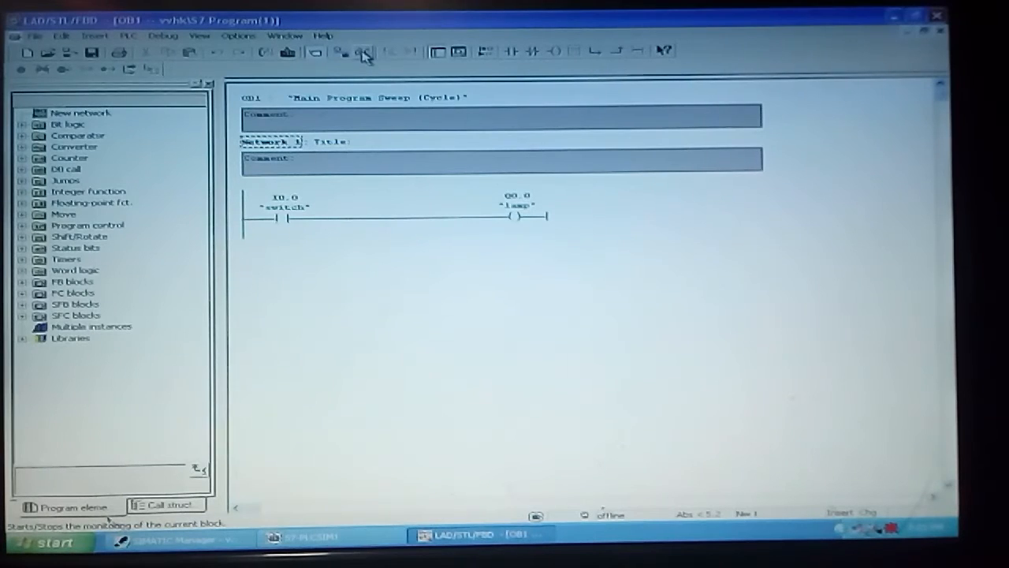
mouse_move(362, 52)
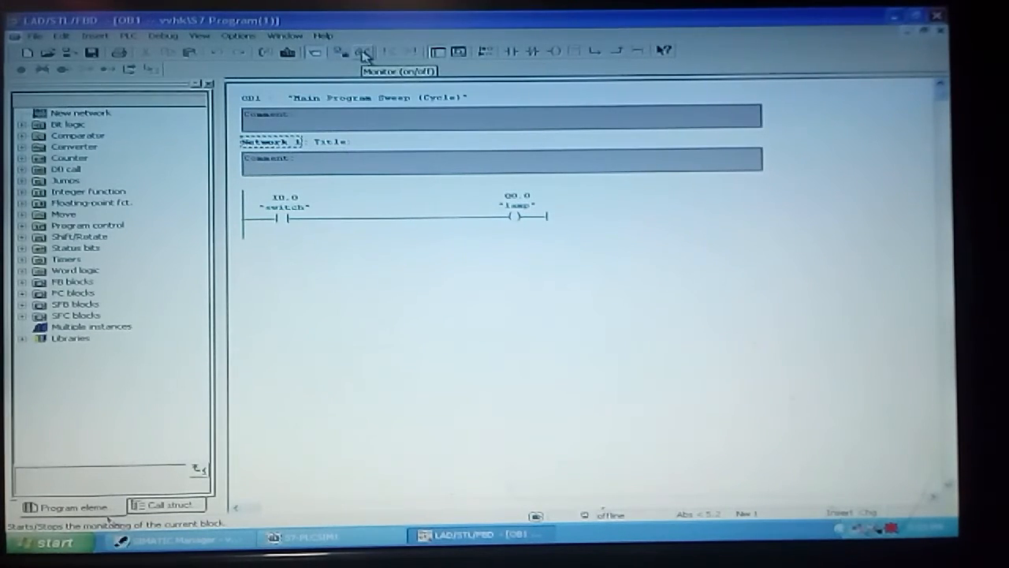
Switch on online monitoring of the OB1 network against the simulated CPU
left_click(363, 52)
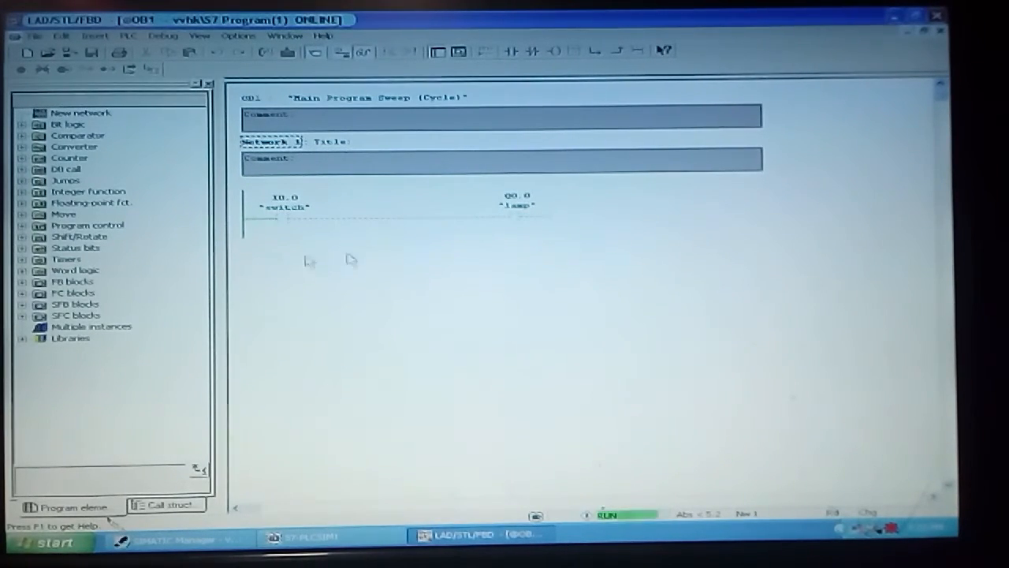
left_click(307, 536)
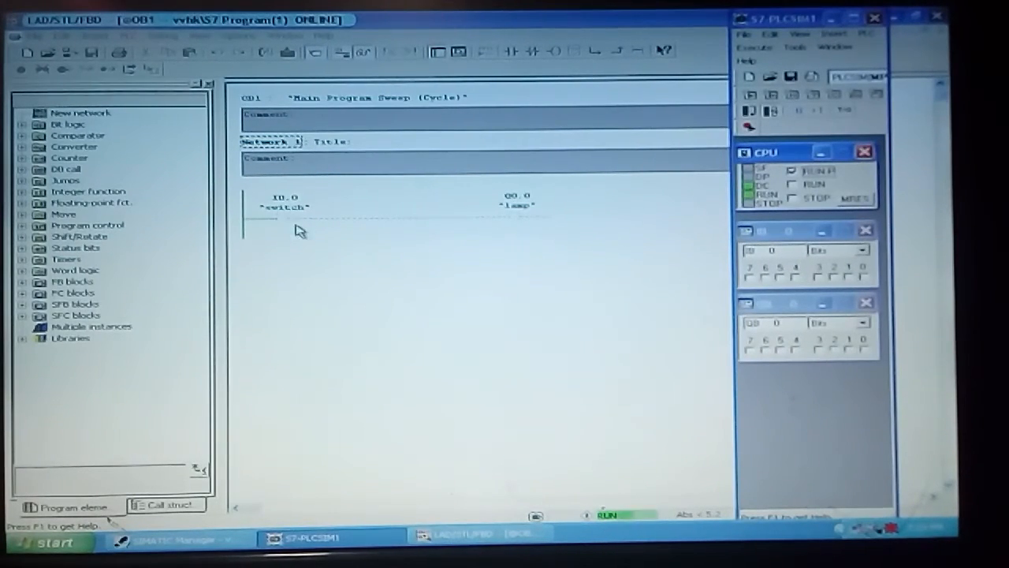
mouse_move(501, 268)
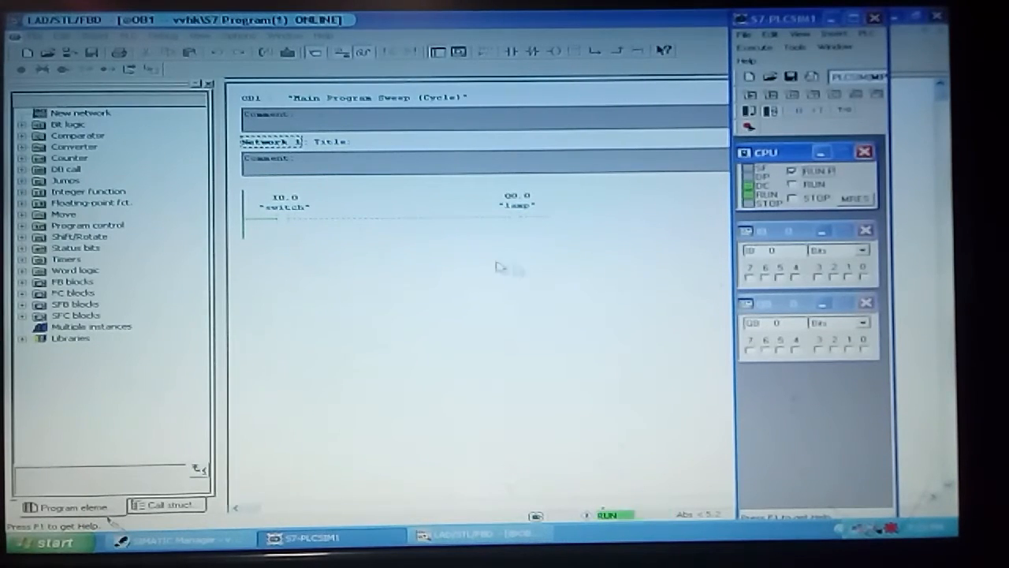
mouse_move(306, 238)
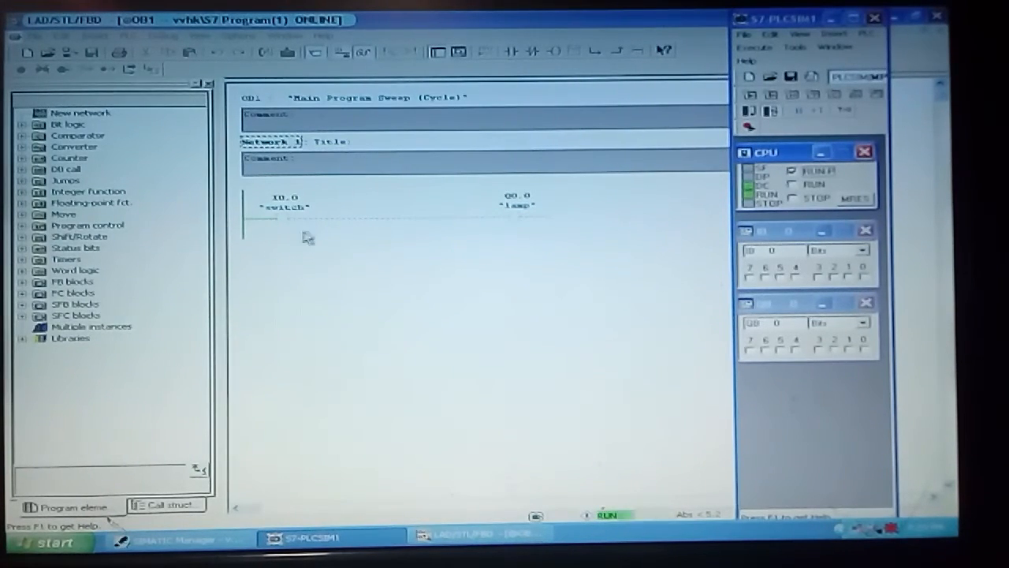
mouse_move(314, 228)
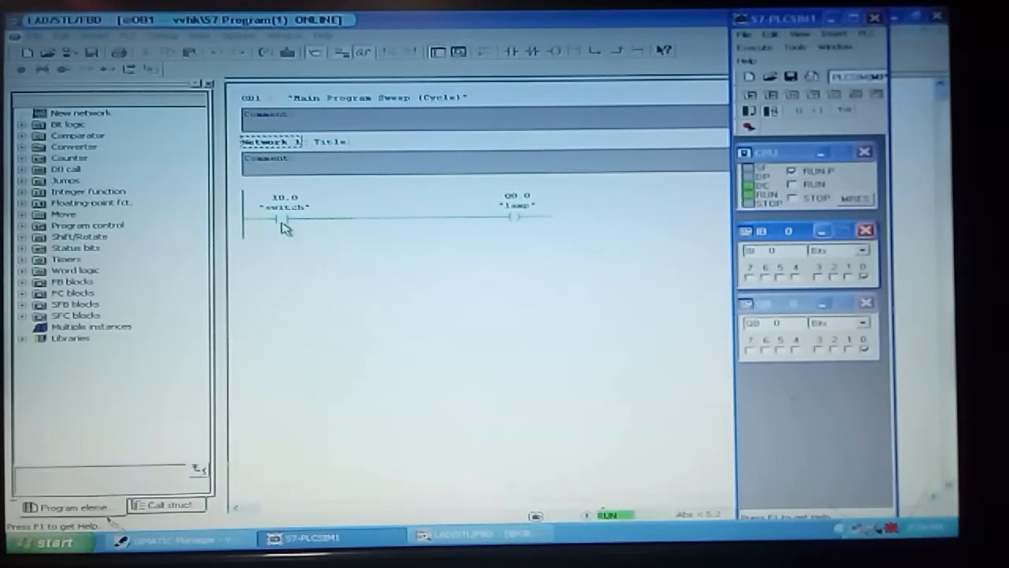
mouse_move(328, 230)
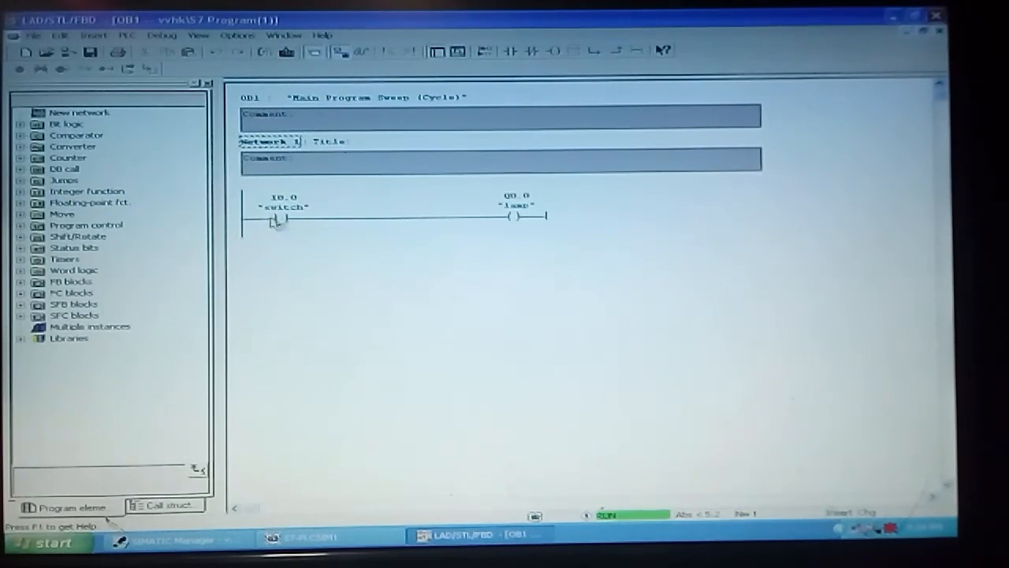
mouse_move(381, 183)
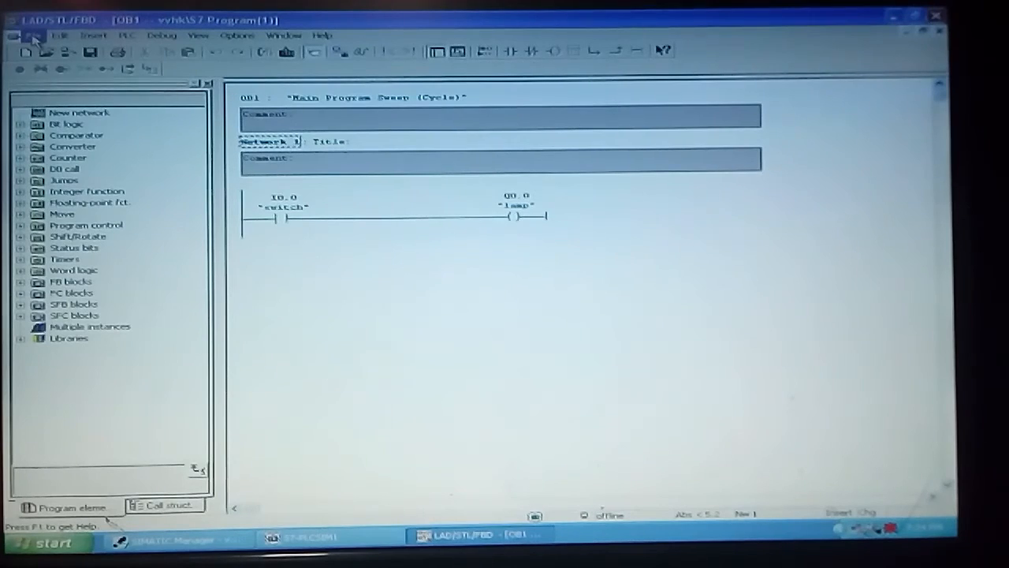
Close the OB1 block via File > Close, raising the save prompt
left_click(33, 35)
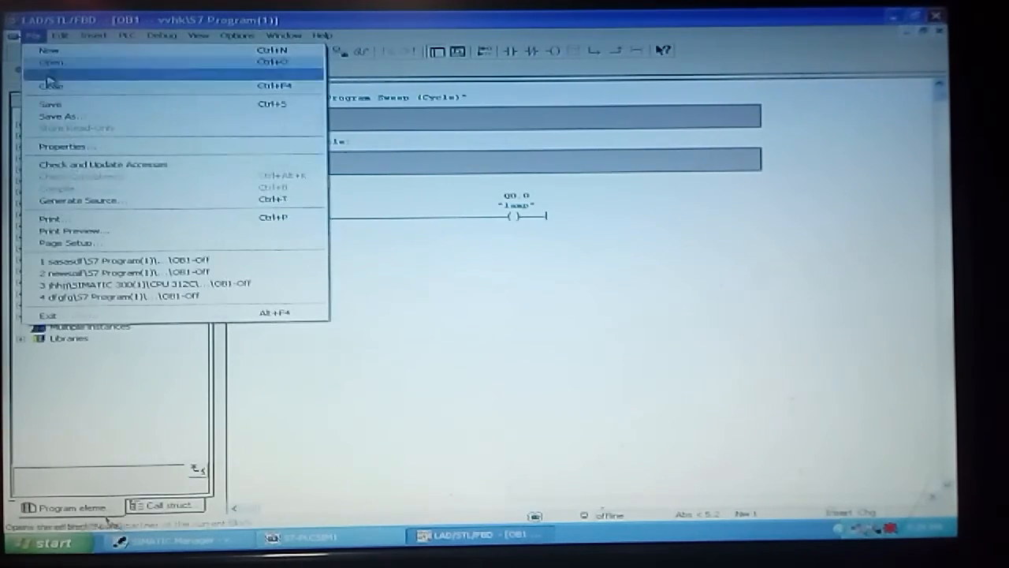
left_click(50, 86)
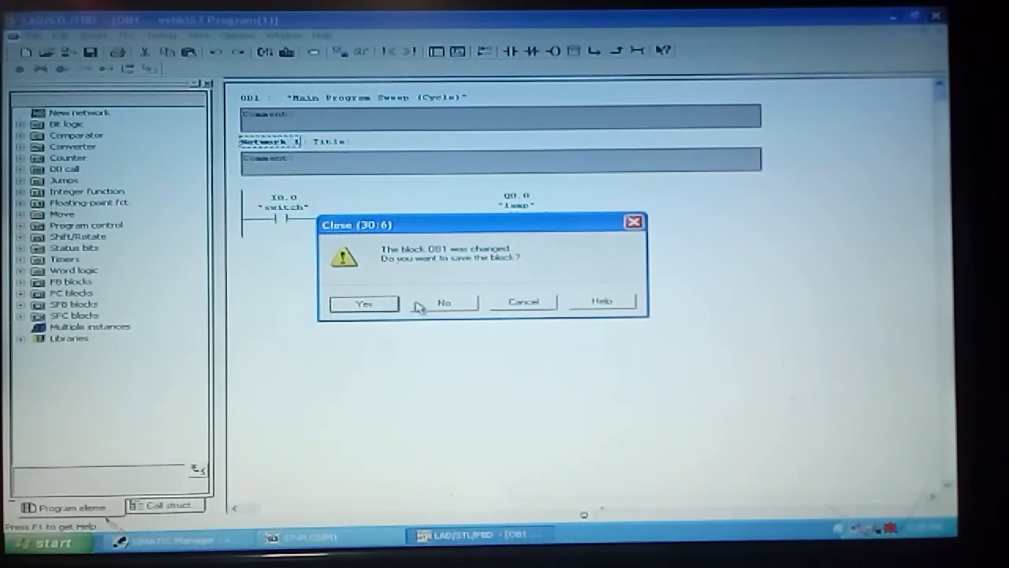
Save OB1, shut down the PLCSIM simulation and exit SIMATIC Manager to the desktop
left_click(444, 303)
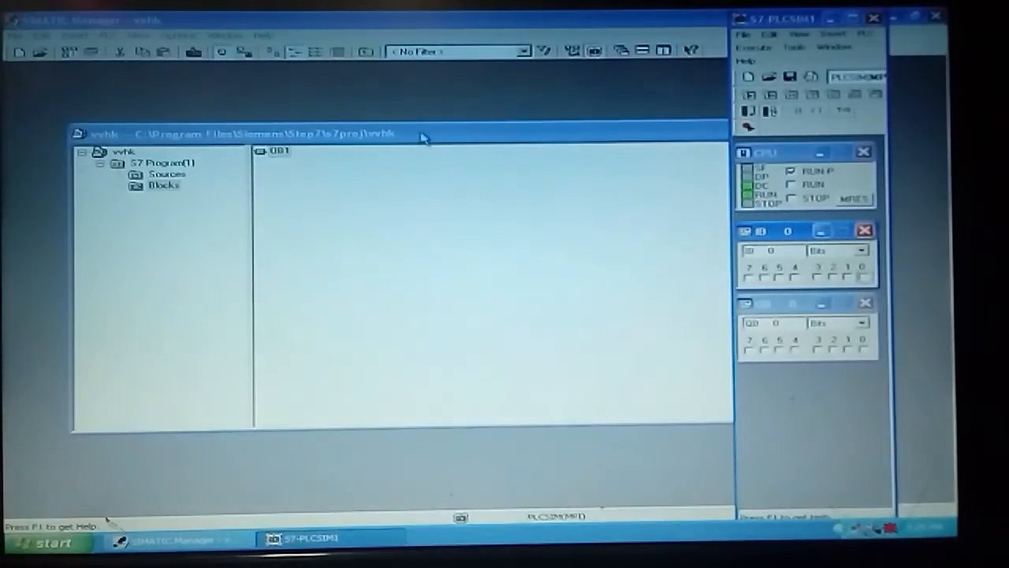
left_click(874, 18)
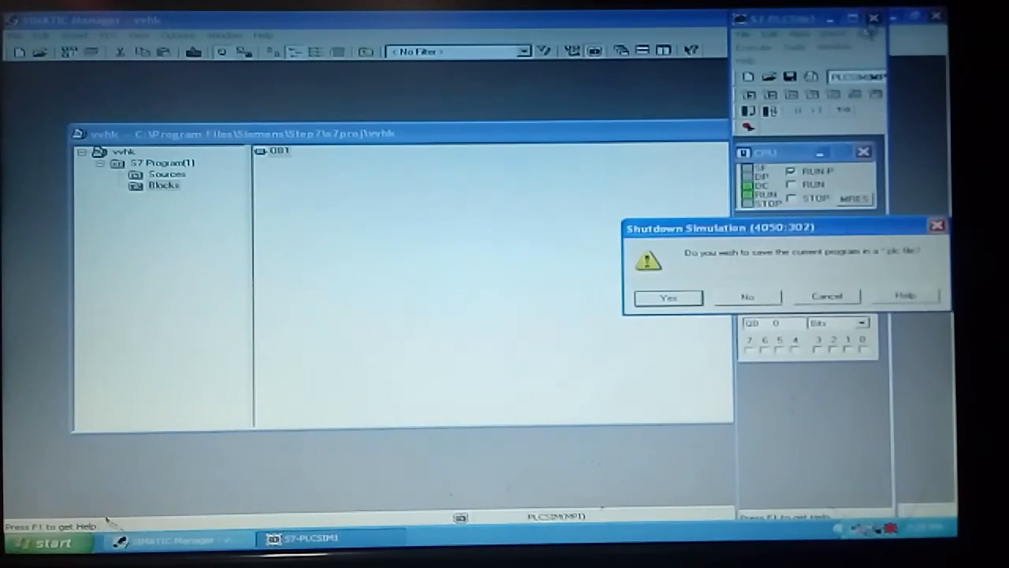
left_click(745, 296)
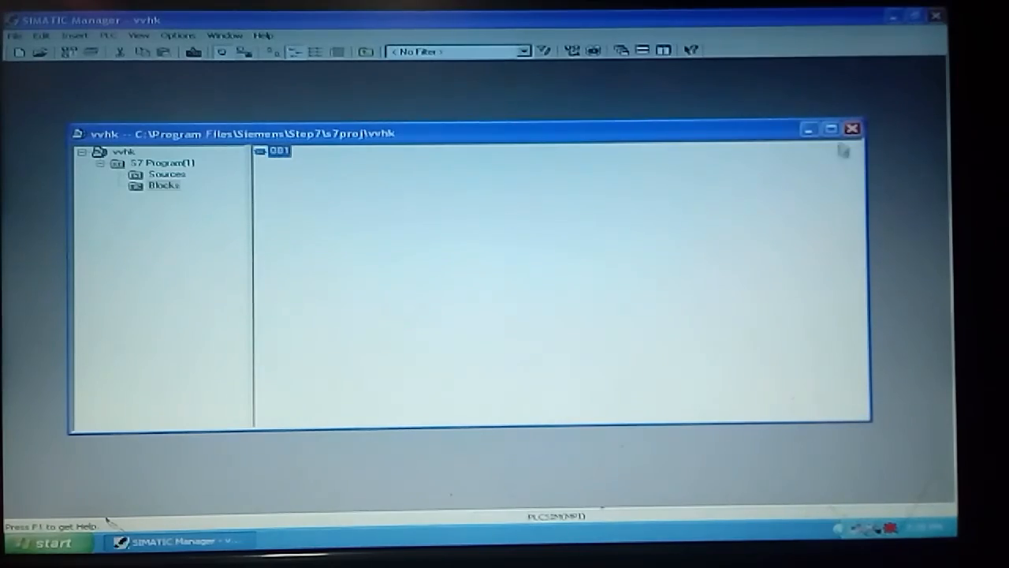
left_click(851, 130)
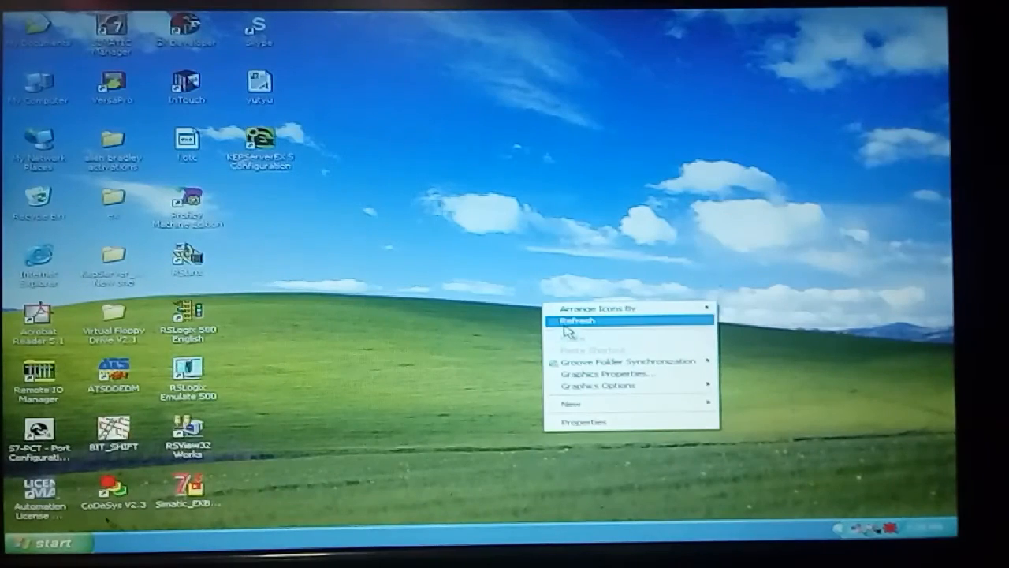
left_click(577, 320)
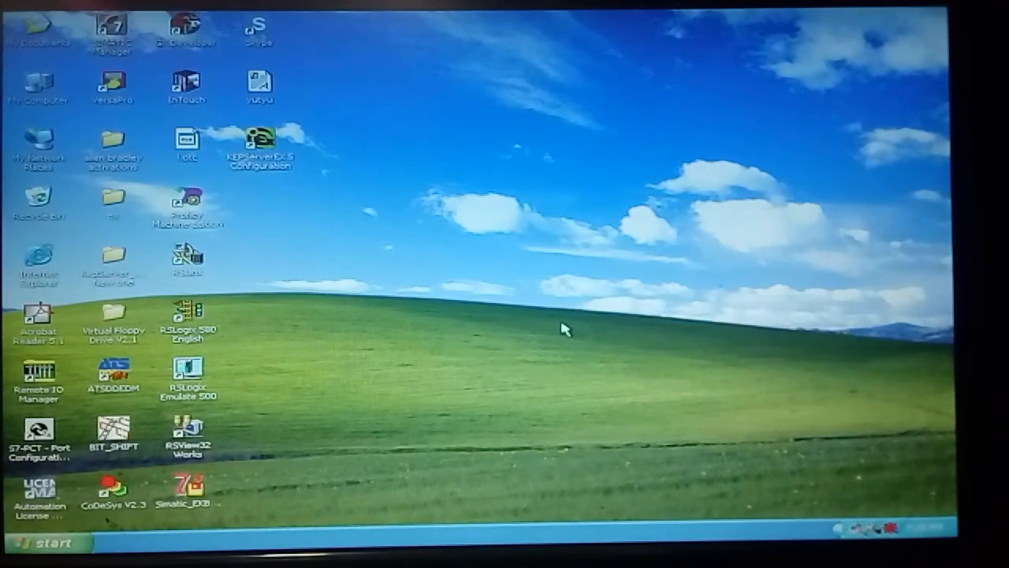